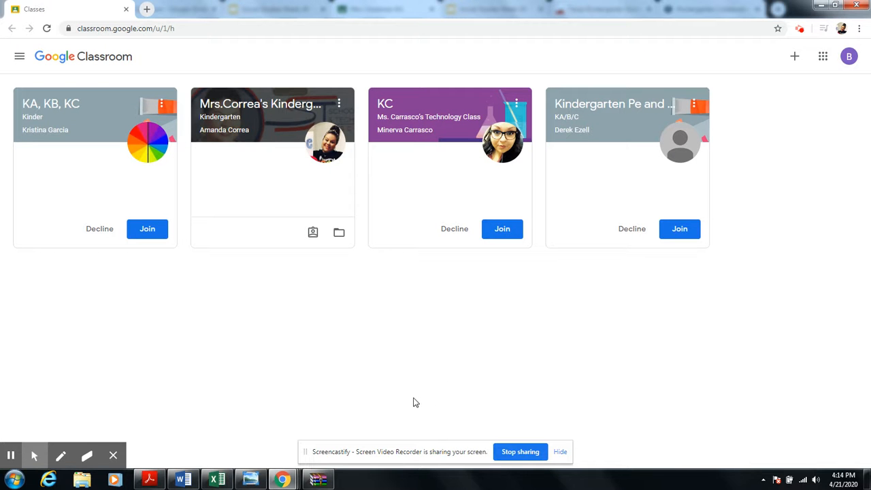
{"action": "mouse_move", "coordinate": [441, 230]}
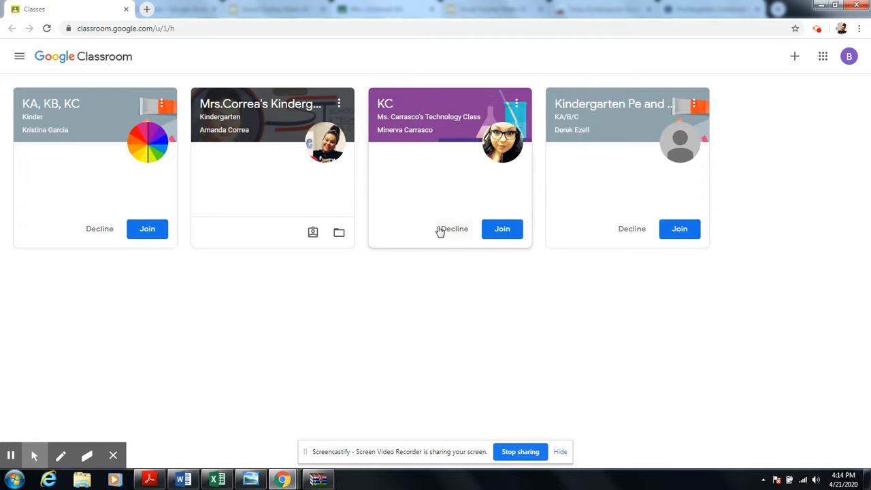
{"action": "mouse_move", "coordinate": [392, 139]}
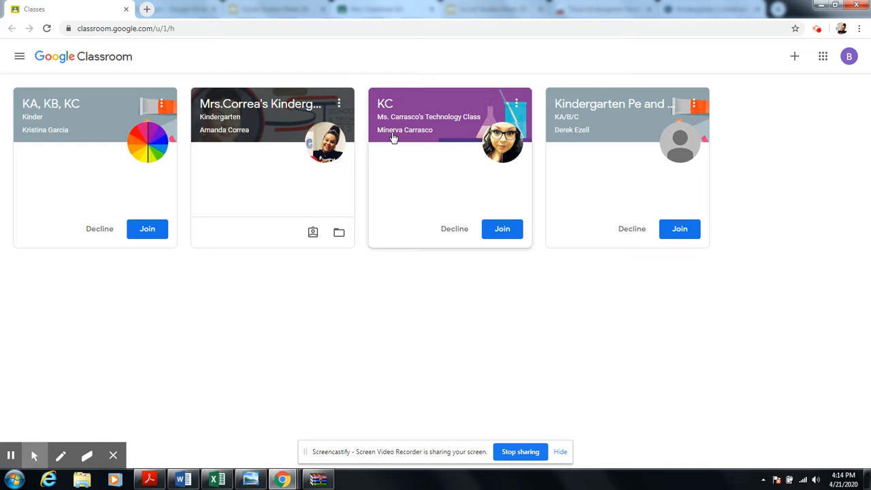
{"action": "mouse_move", "coordinate": [291, 243]}
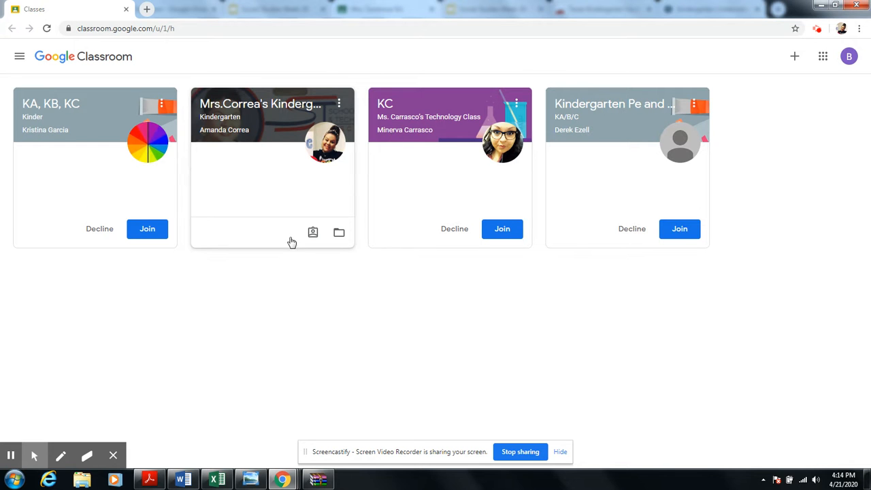
{"action": "mouse_move", "coordinate": [291, 251]}
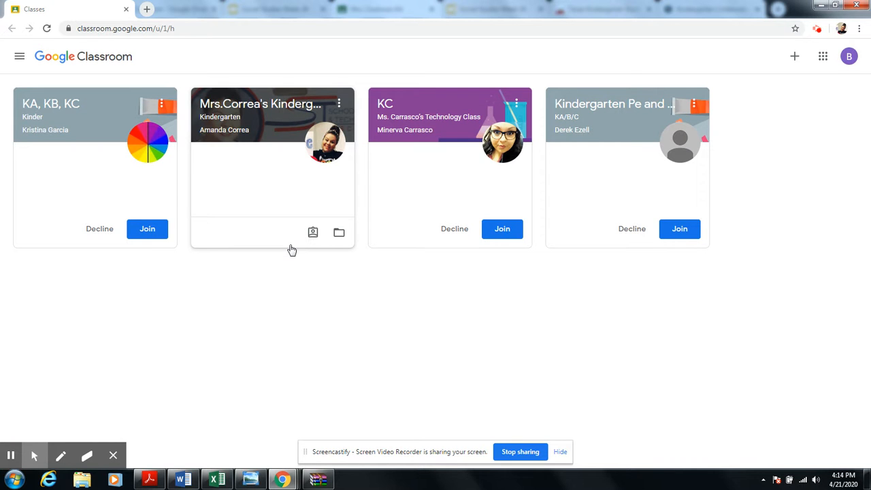
{"action": "mouse_move", "coordinate": [282, 313]}
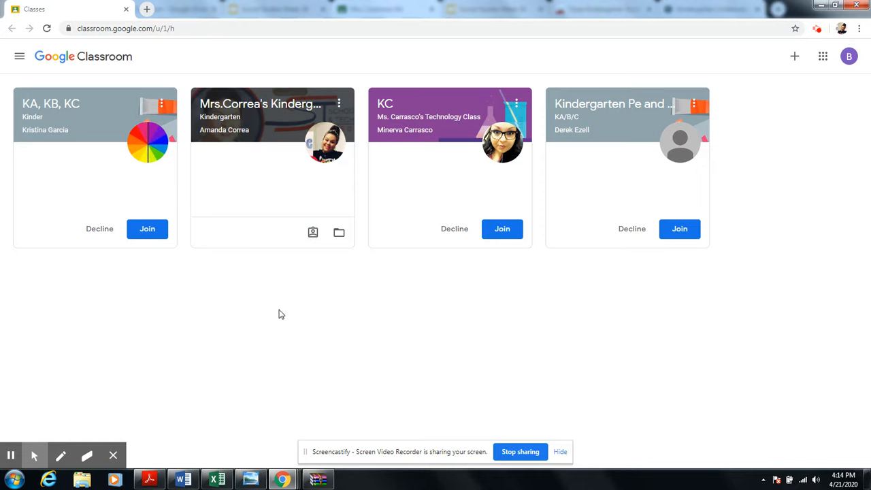
{"action": "mouse_move", "coordinate": [302, 149]}
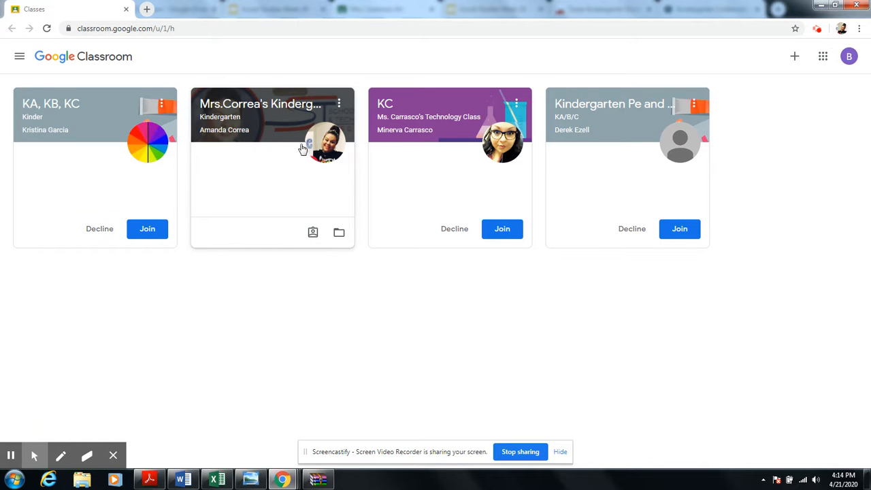
{"action": "mouse_move", "coordinate": [441, 189]}
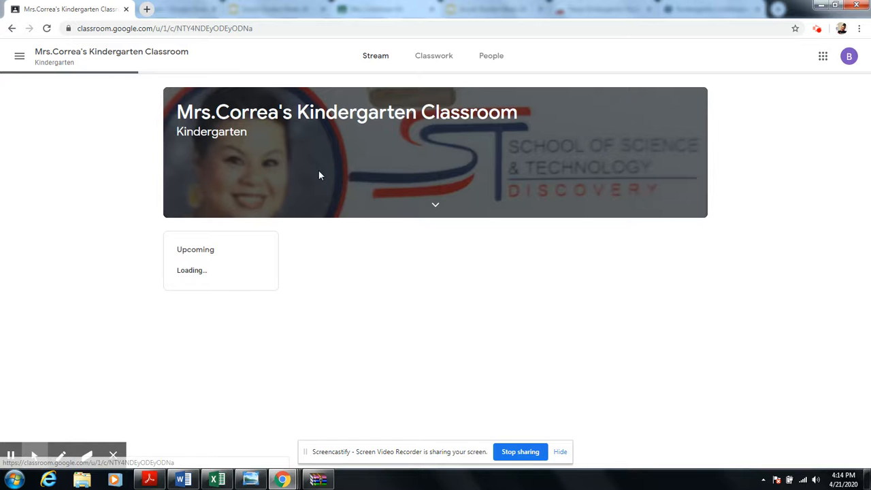
Step: Scroll through the Stream announcements in Mrs. Correa's Kindergarten Classroom and back to the top
{"action": "scroll", "scroll_direction": "down", "scroll_amount": 3}
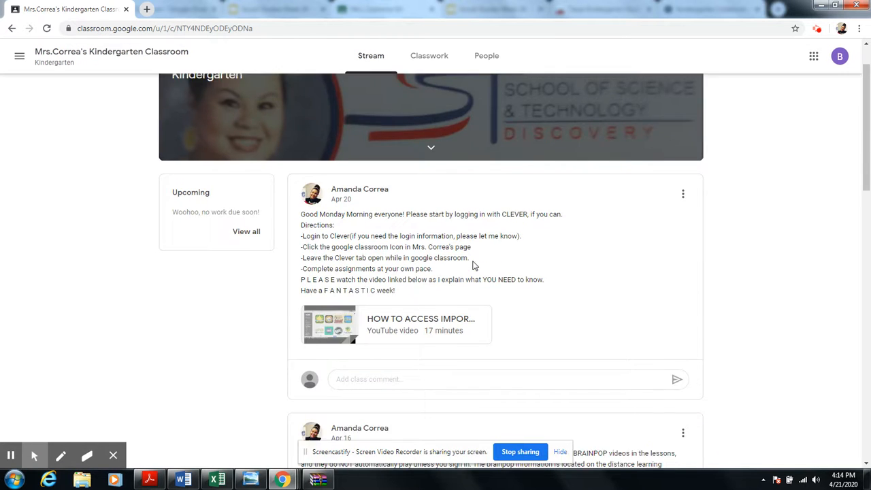
{"action": "scroll", "scroll_direction": "down", "scroll_amount": 3}
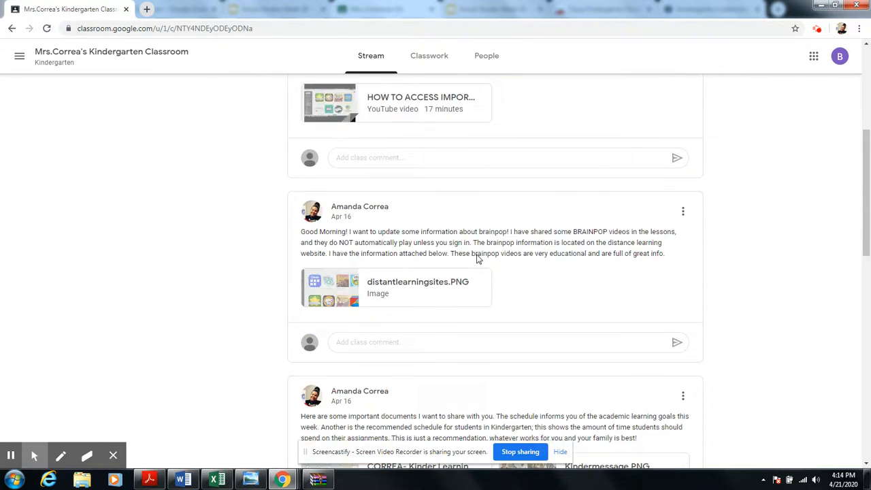
{"action": "scroll", "scroll_direction": "up", "scroll_amount": 3}
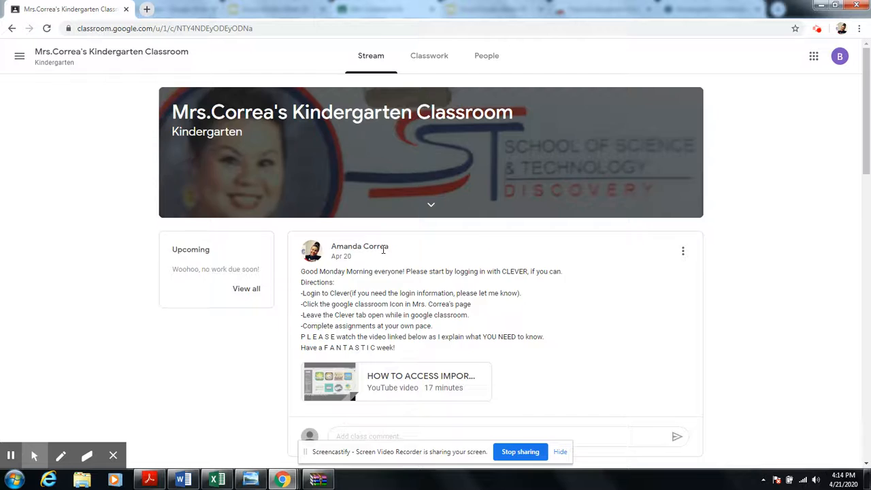
{"action": "scroll", "scroll_direction": "down", "scroll_amount": 3}
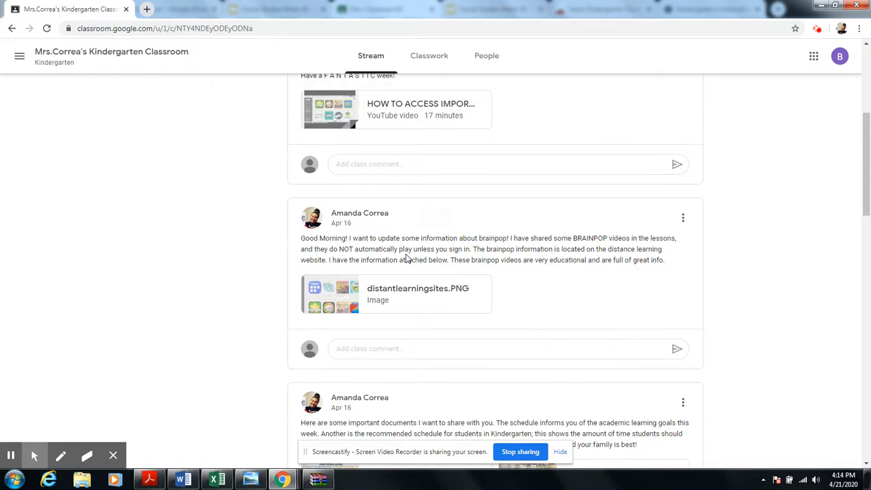
{"action": "scroll", "scroll_direction": "up", "scroll_amount": 3}
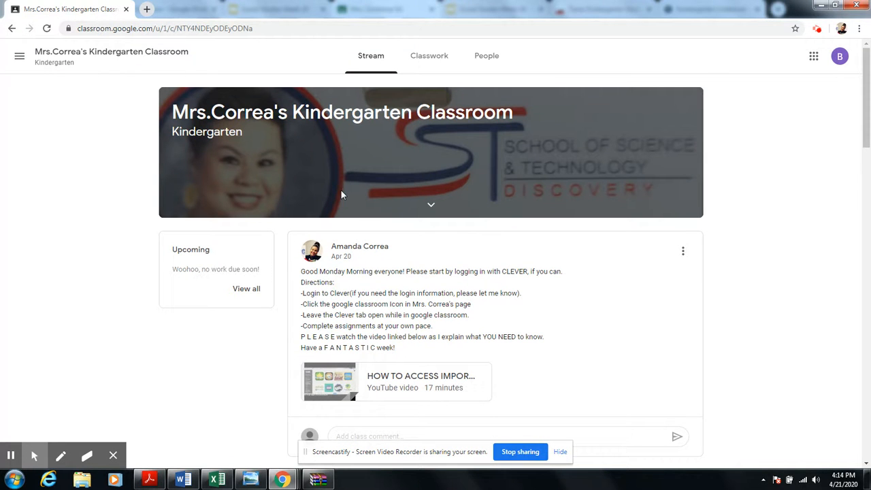
{"action": "mouse_move", "coordinate": [574, 370]}
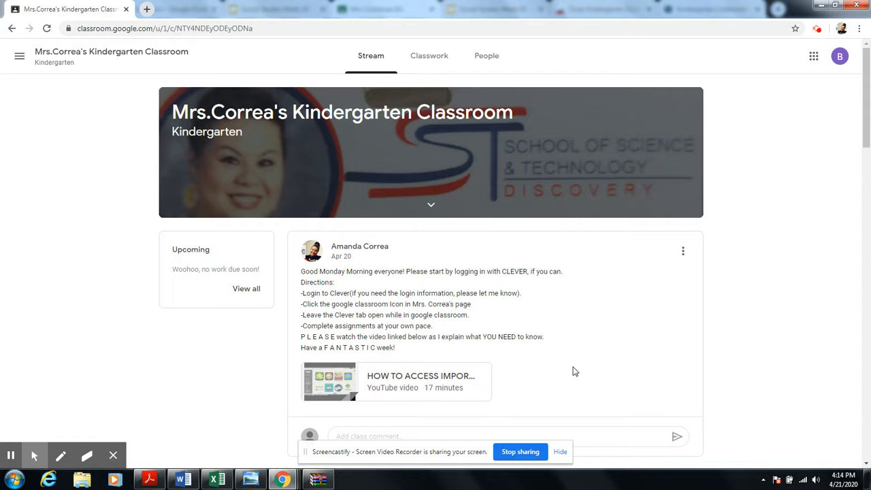
{"action": "mouse_move", "coordinate": [374, 260]}
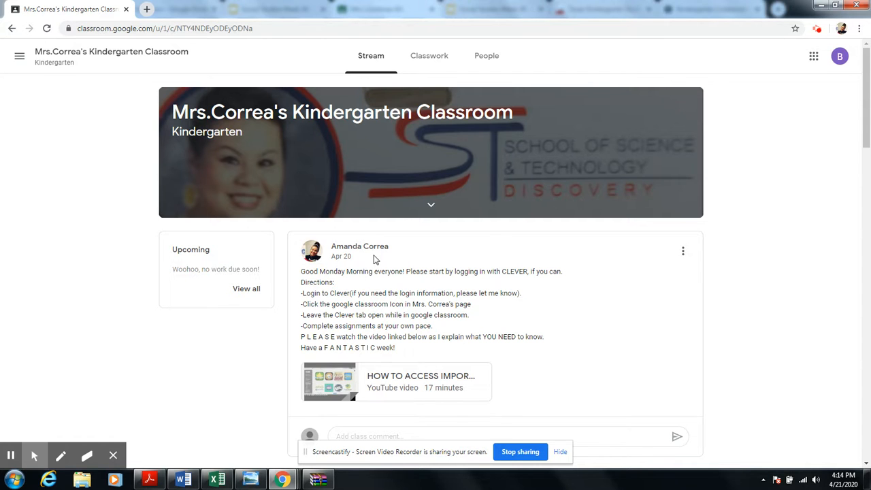
{"action": "mouse_move", "coordinate": [324, 226]}
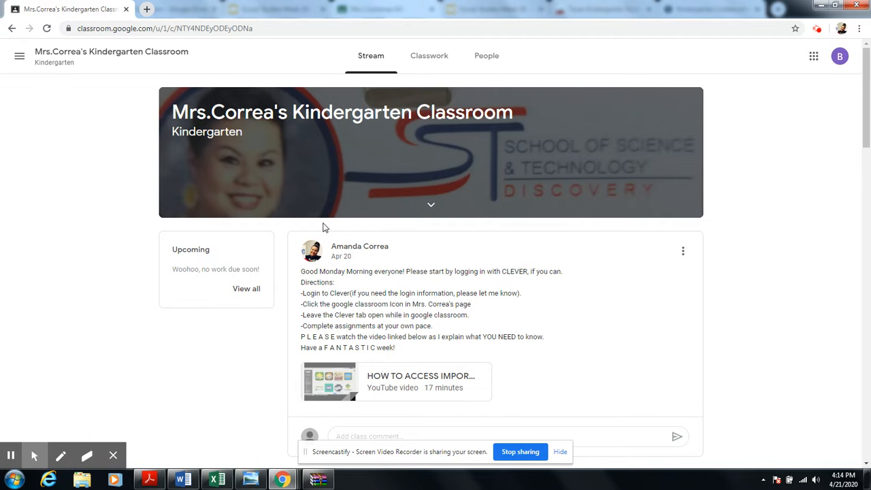
{"action": "mouse_move", "coordinate": [320, 240]}
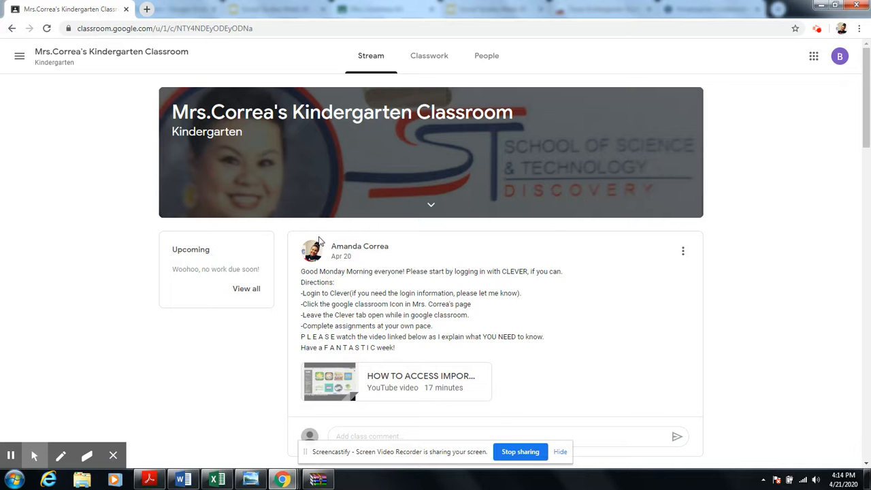
{"action": "mouse_move", "coordinate": [351, 106]}
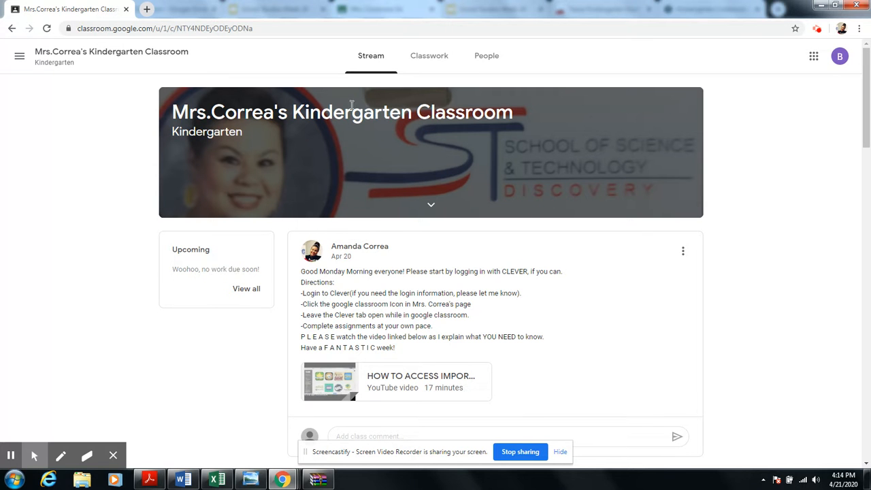
{"action": "mouse_move", "coordinate": [367, 121]}
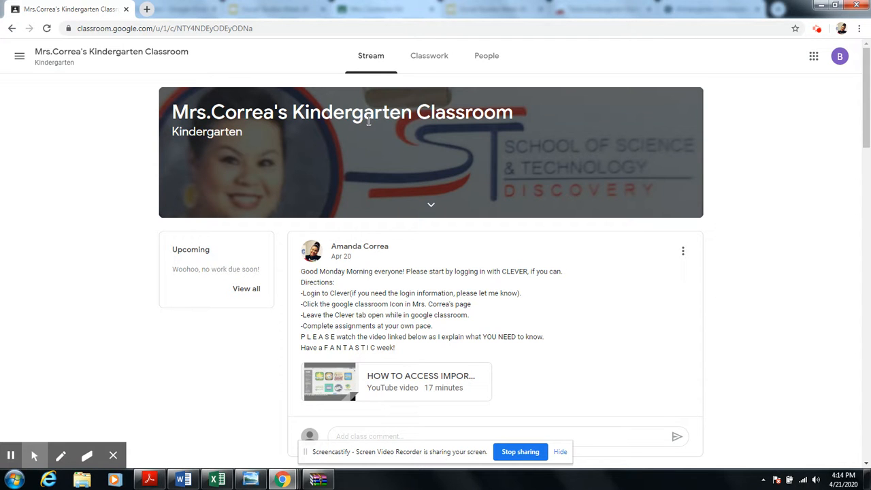
{"action": "mouse_move", "coordinate": [423, 100]}
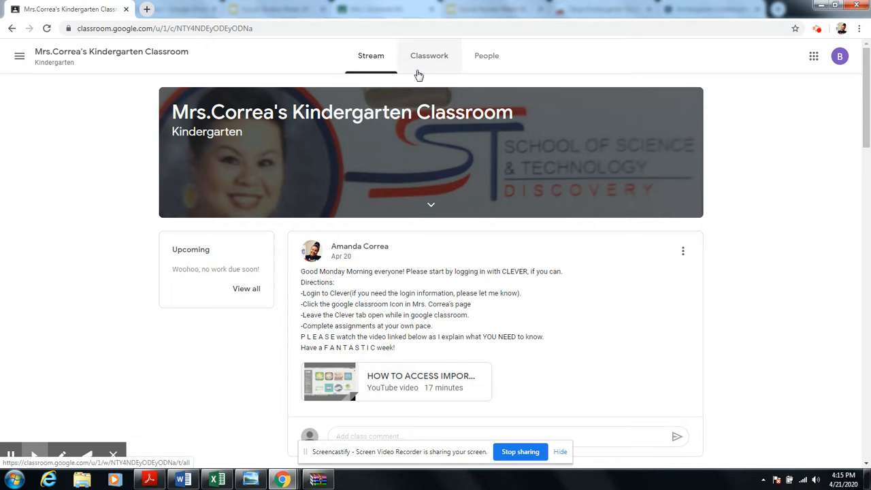
Step: Switch to the Classwork page showing assignments grouped by weekly topic
{"action": "left_click", "coordinate": [428, 55]}
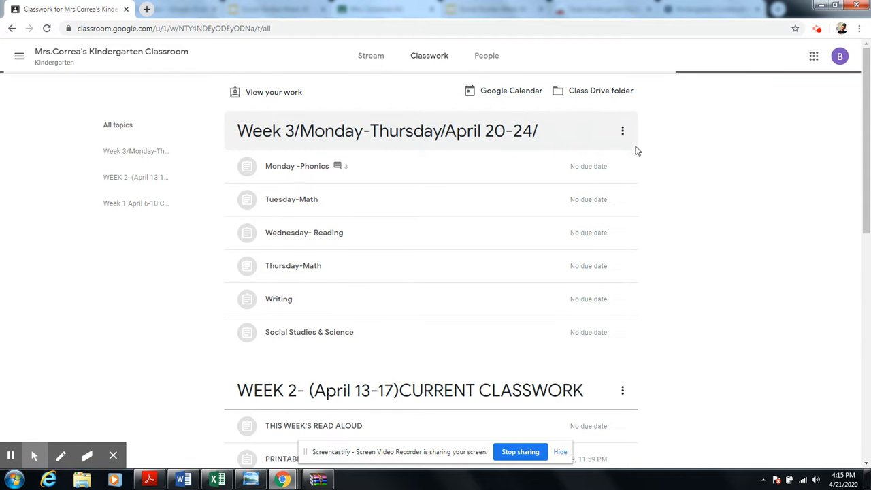
{"action": "scroll", "scroll_direction": "down", "scroll_amount": 3}
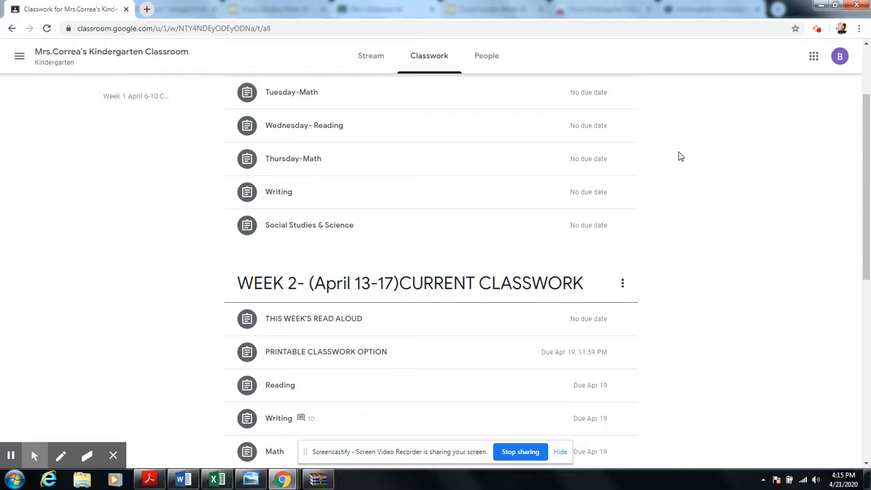
{"action": "scroll", "scroll_direction": "up", "scroll_amount": 3}
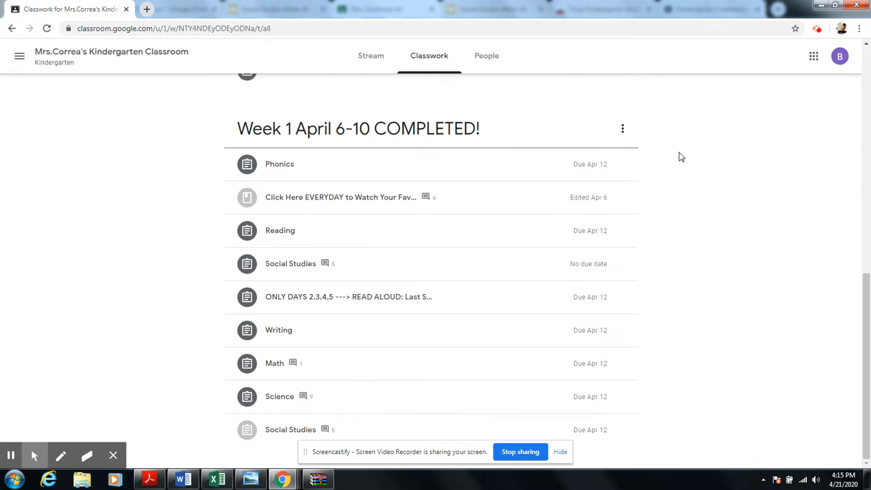
{"action": "mouse_move", "coordinate": [305, 168]}
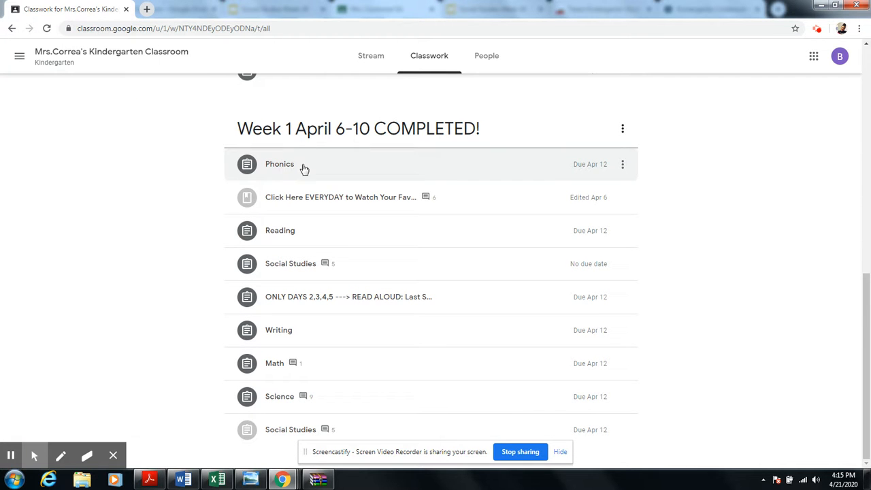
{"action": "left_click", "coordinate": [279, 164]}
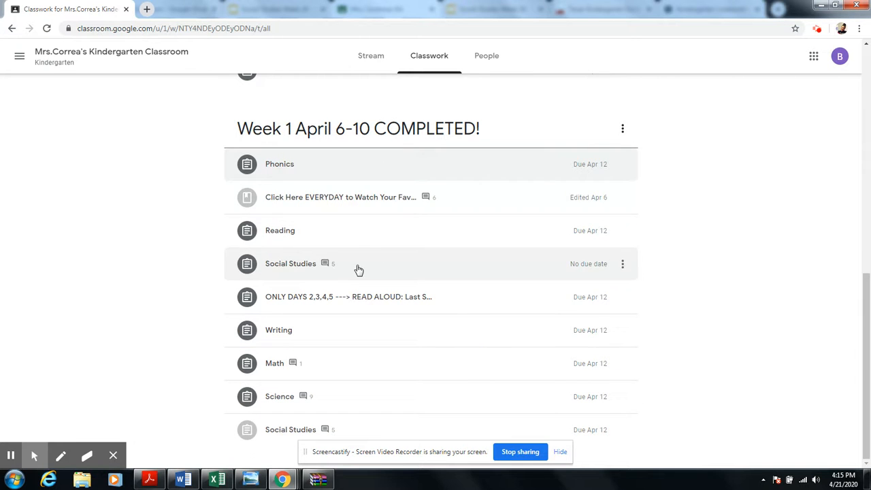
{"action": "mouse_move", "coordinate": [392, 127]}
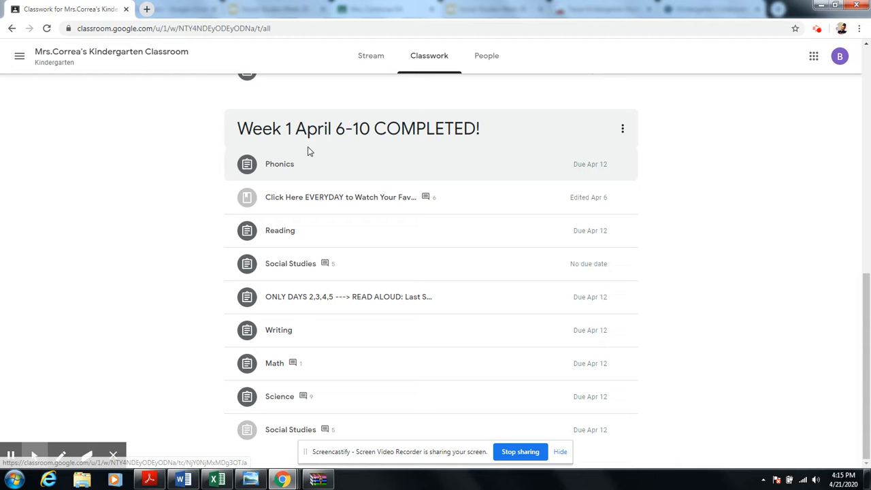
{"action": "mouse_move", "coordinate": [550, 147]}
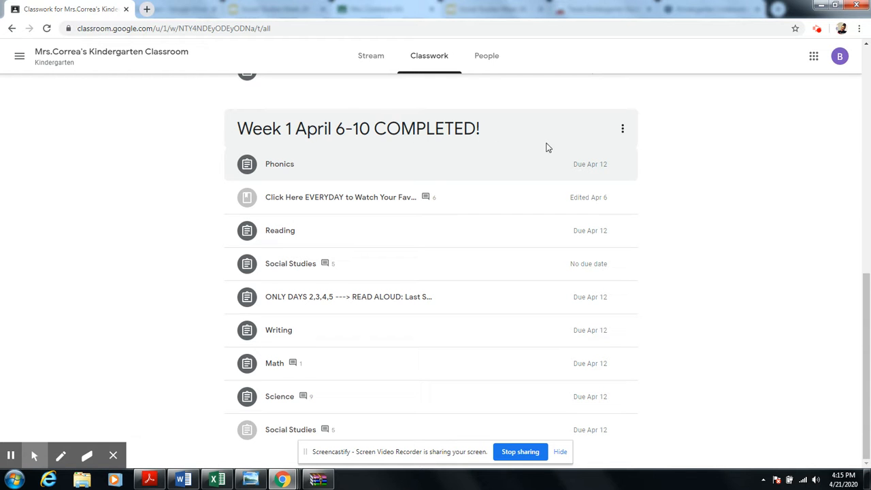
{"action": "mouse_move", "coordinate": [375, 147]}
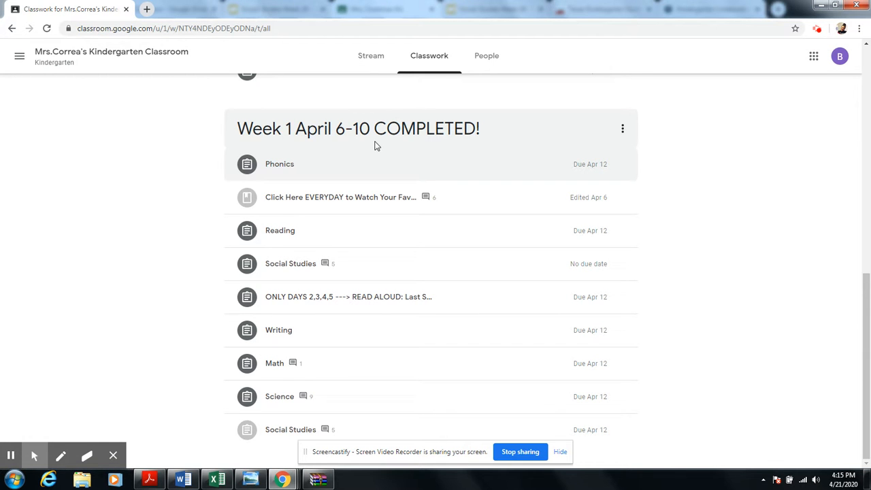
Step: Browse past the Week 3 and Week 2 topics down to Week 1 April 6-10 COMPLETED!
{"action": "scroll", "scroll_direction": "up", "scroll_amount": 3}
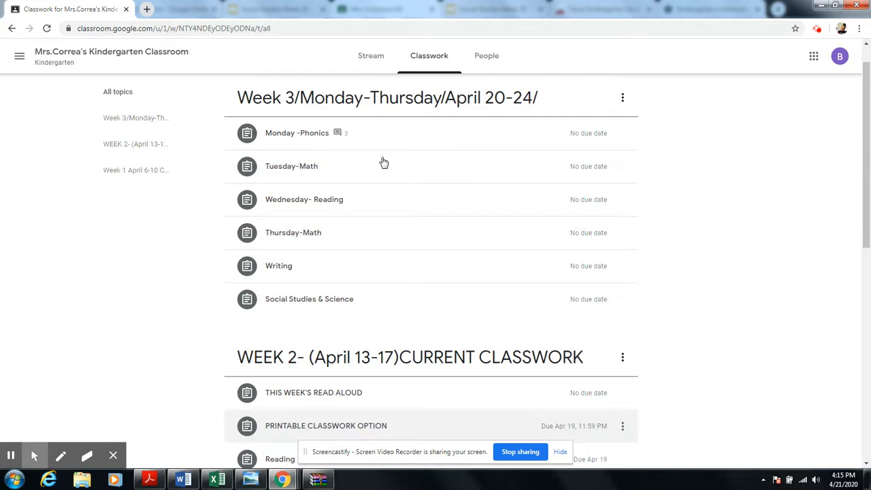
{"action": "scroll", "scroll_direction": "up", "scroll_amount": 3}
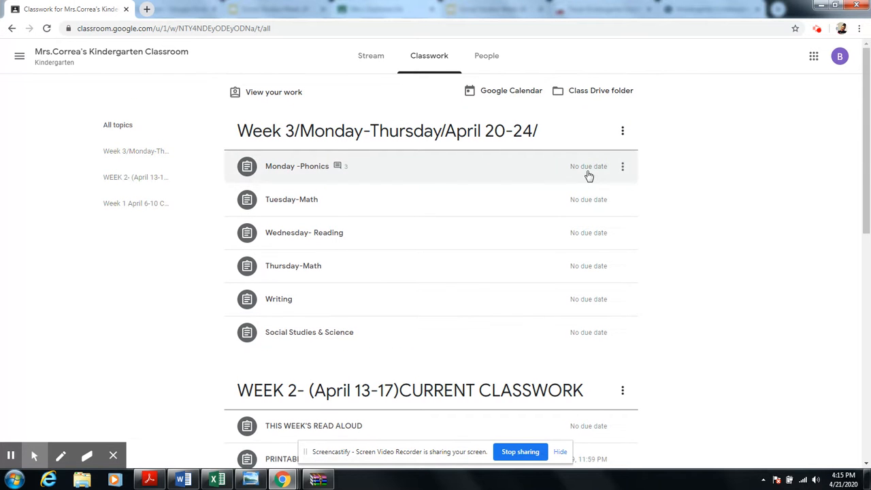
{"action": "scroll", "scroll_direction": "down", "scroll_amount": 3}
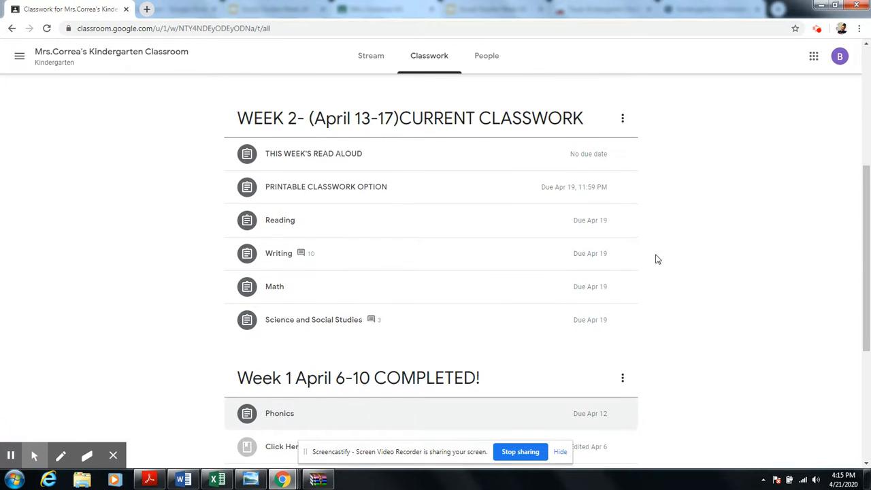
{"action": "scroll", "scroll_direction": "up", "scroll_amount": 3}
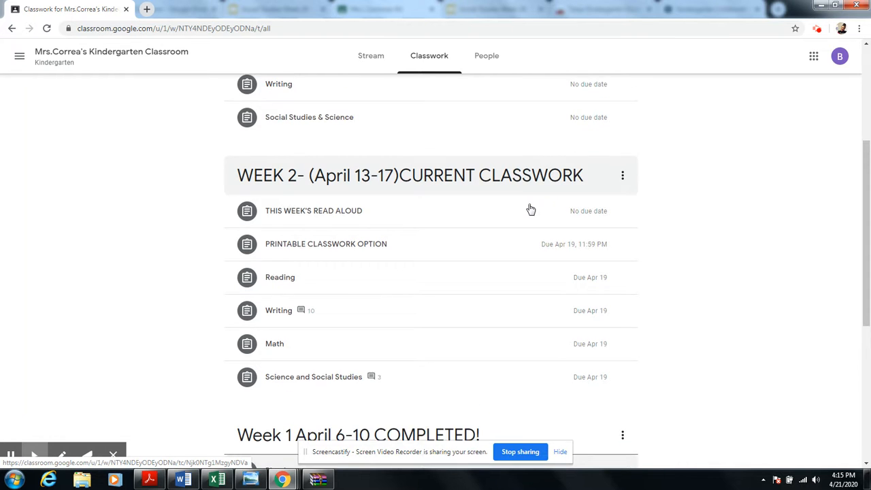
{"action": "scroll", "scroll_direction": "down", "scroll_amount": 3}
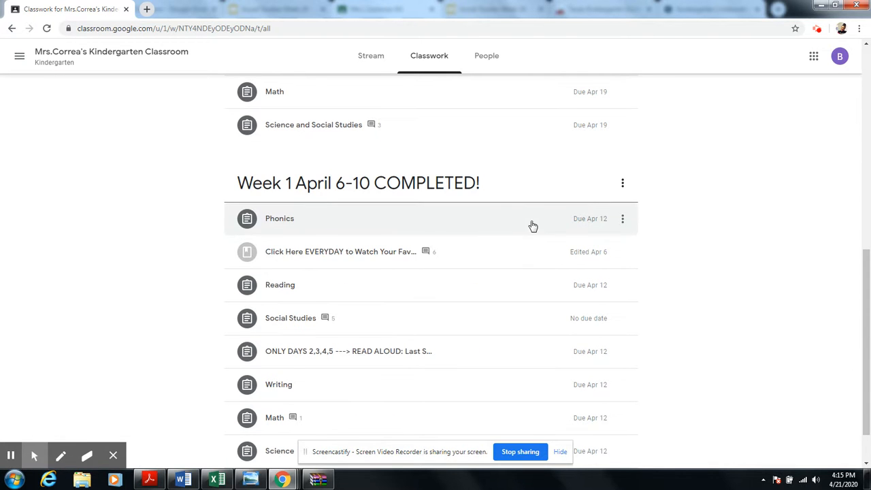
{"action": "scroll", "scroll_direction": "down", "scroll_amount": 3}
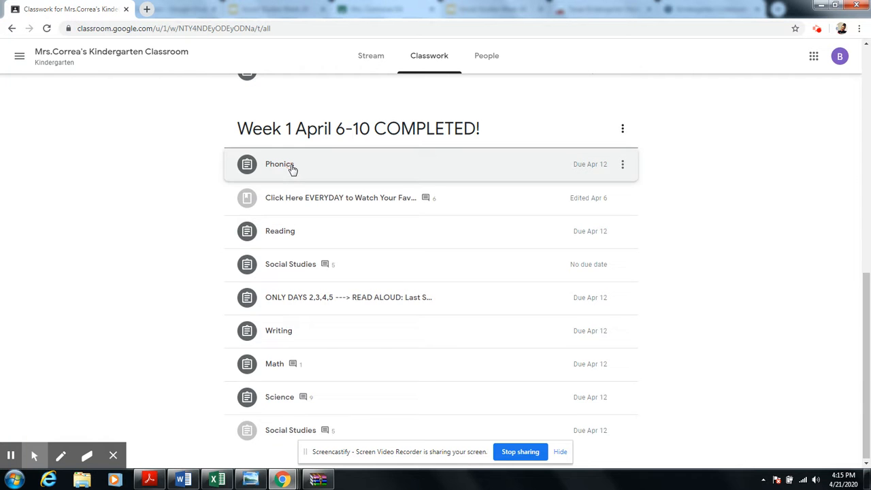
Step: Expand the Week 1 Phonics assignment and open its Day 5 Short Vowels Slides attachment
{"action": "left_click", "coordinate": [279, 164]}
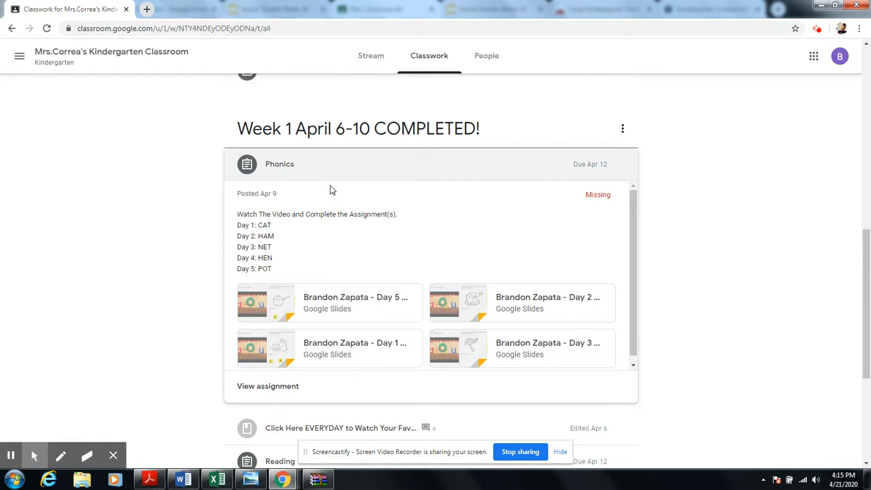
{"action": "mouse_move", "coordinate": [354, 199]}
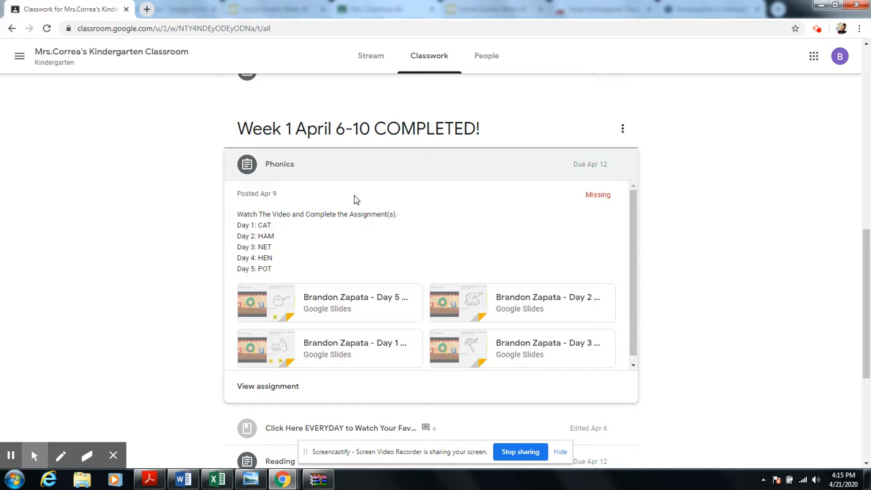
{"action": "mouse_move", "coordinate": [547, 196]}
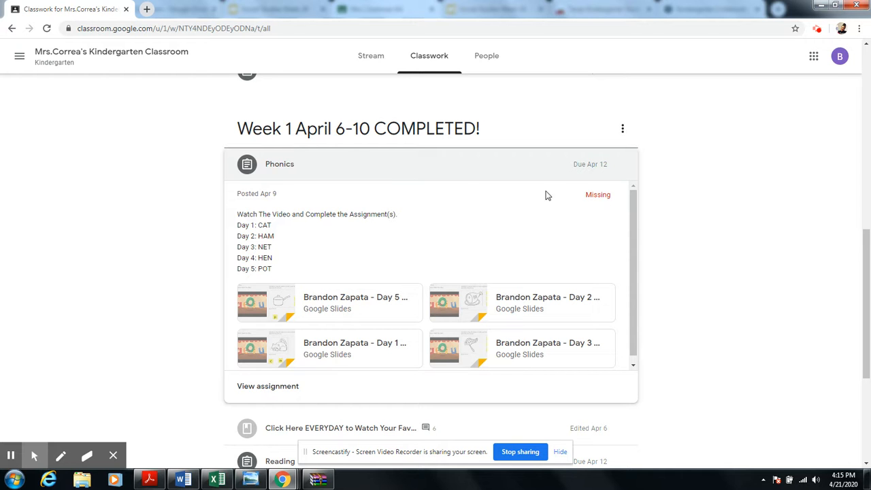
{"action": "mouse_move", "coordinate": [388, 207]}
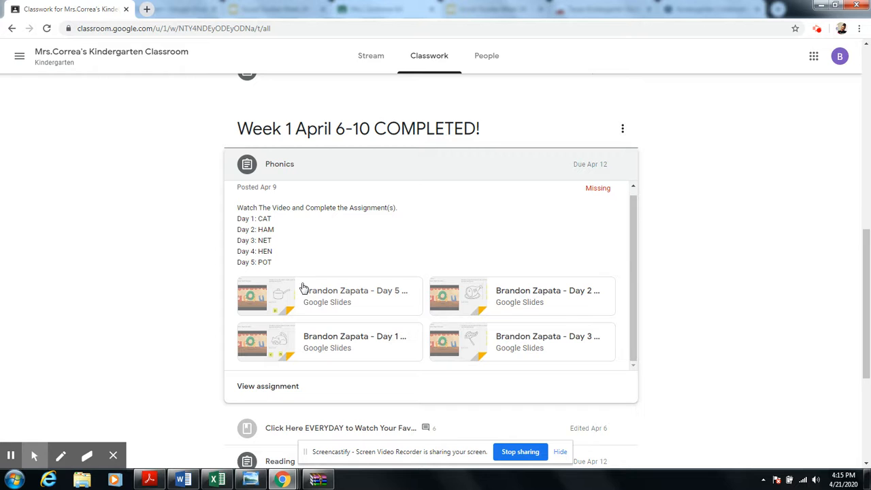
{"action": "left_click", "coordinate": [330, 297]}
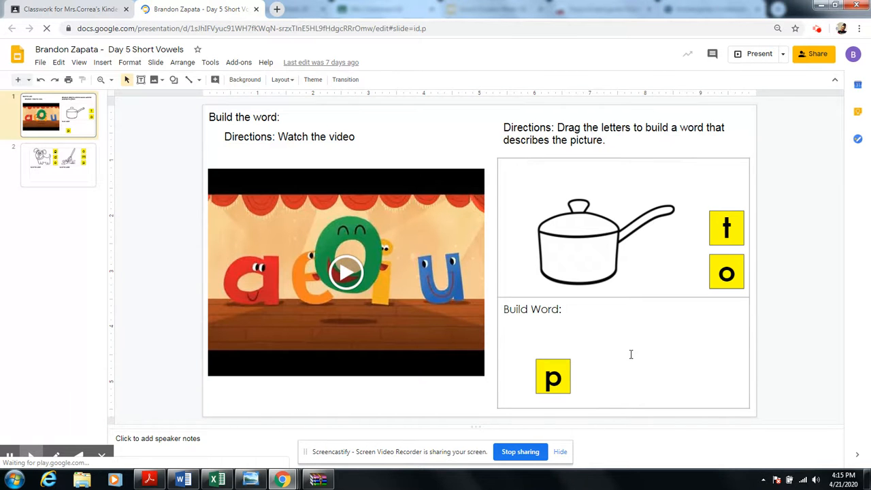
Step: Place the o and t tiles after p in Build Word to spell pot on the Day 5 slide
{"action": "left_click", "coordinate": [727, 273]}
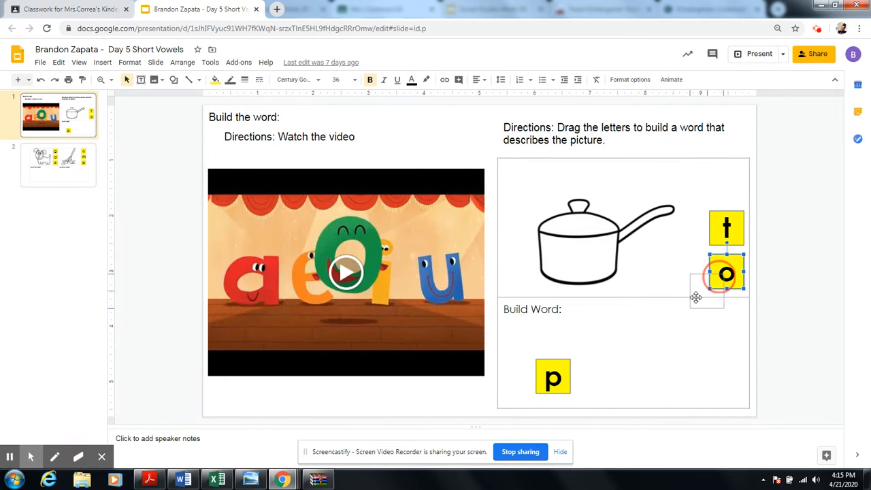
{"action": "left_click_drag", "start_coordinate": [727, 274], "coordinate": [592, 379]}
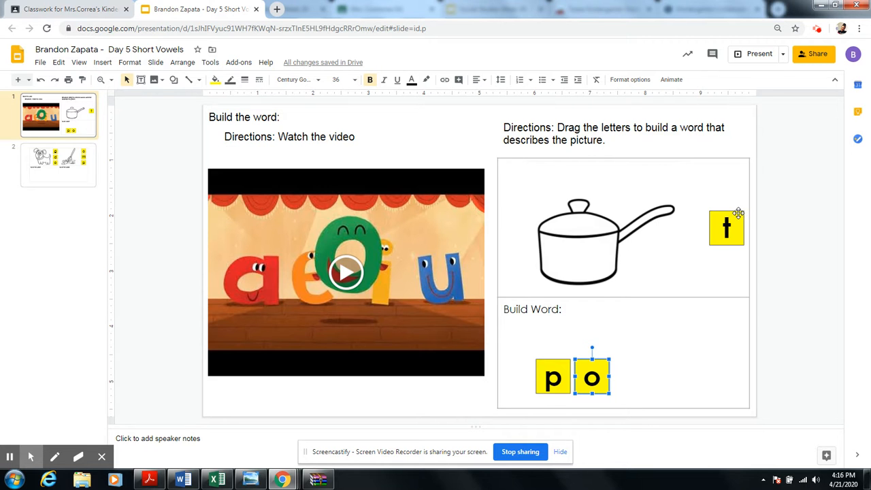
{"action": "mouse_move", "coordinate": [738, 220]}
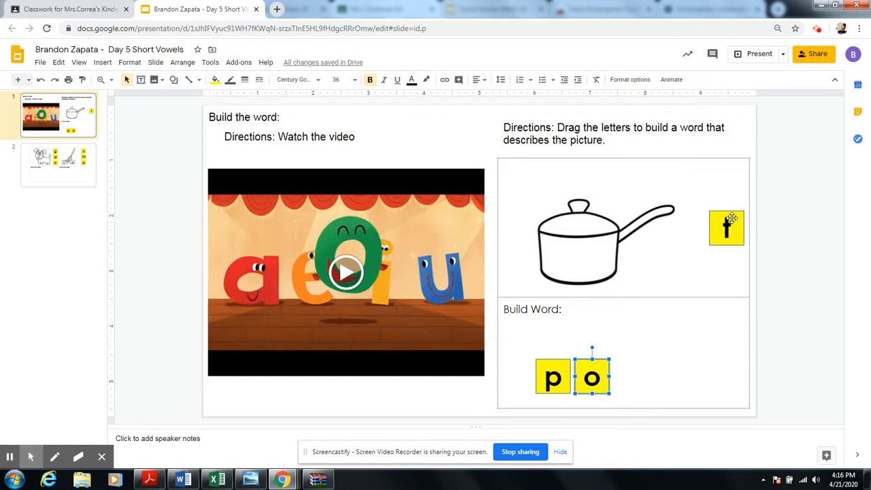
{"action": "left_click_drag", "start_coordinate": [591, 378], "coordinate": [727, 228]}
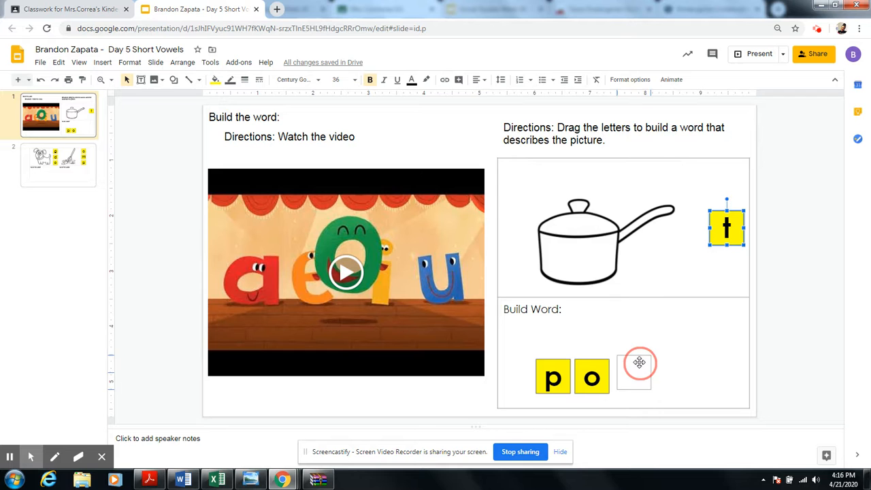
{"action": "left_click_drag", "start_coordinate": [727, 226], "coordinate": [629, 376]}
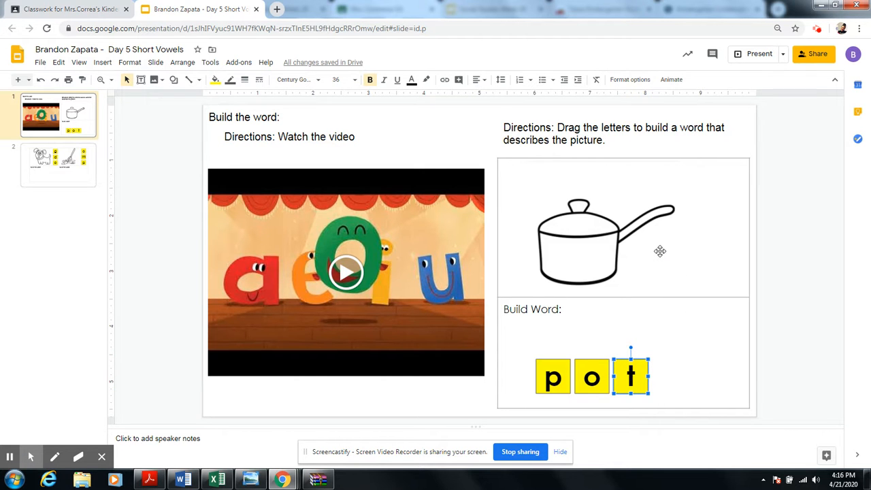
{"action": "mouse_move", "coordinate": [668, 301]}
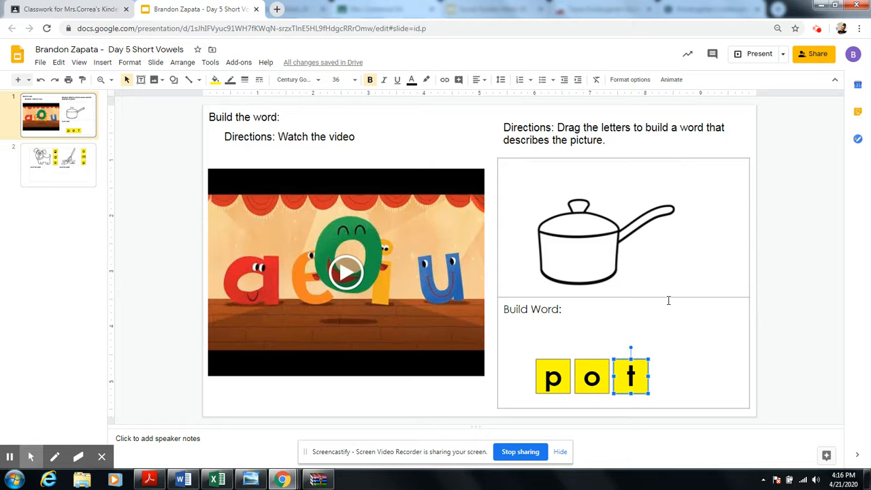
{"action": "mouse_move", "coordinate": [663, 311]}
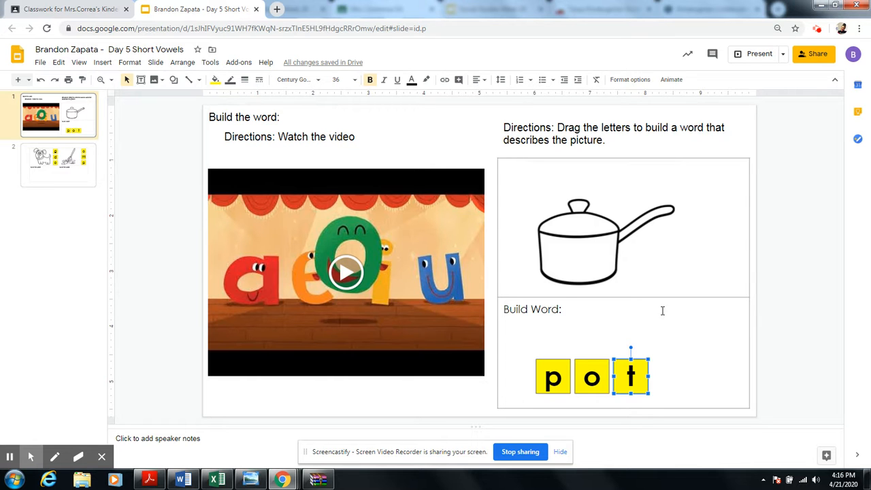
{"action": "mouse_move", "coordinate": [816, 299]}
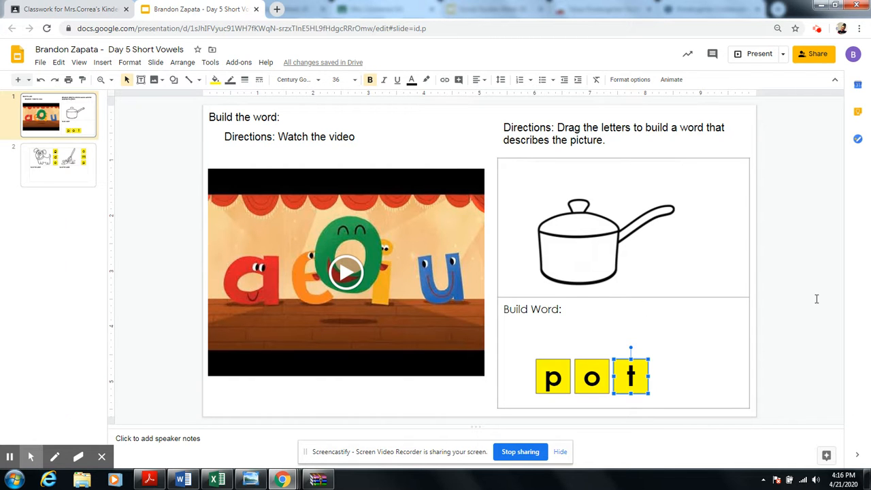
{"action": "mouse_move", "coordinate": [623, 368]}
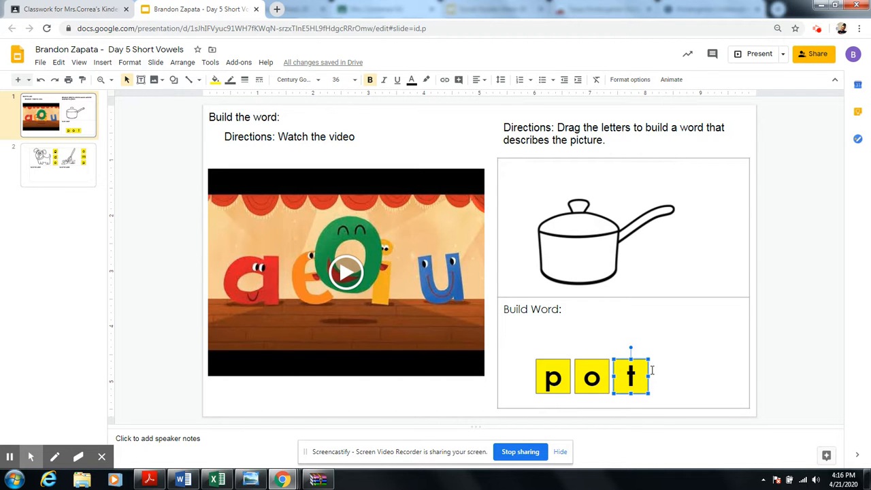
{"action": "mouse_move", "coordinate": [701, 365]}
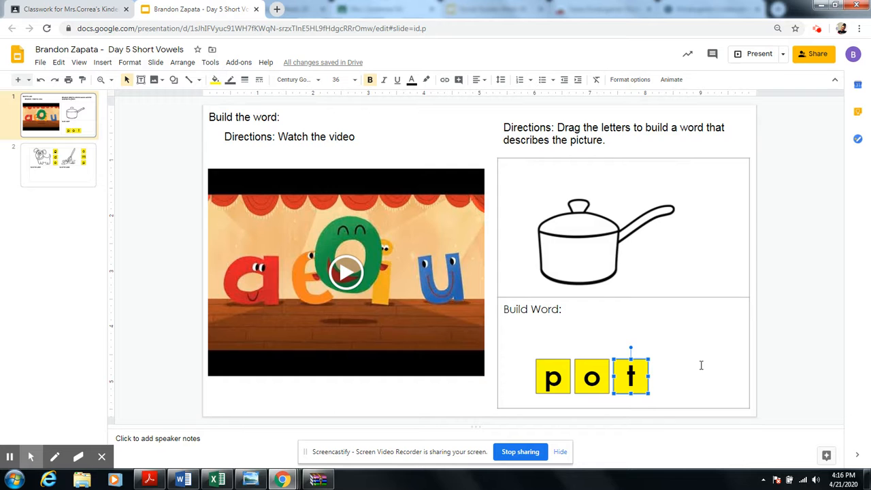
{"action": "mouse_move", "coordinate": [697, 368]}
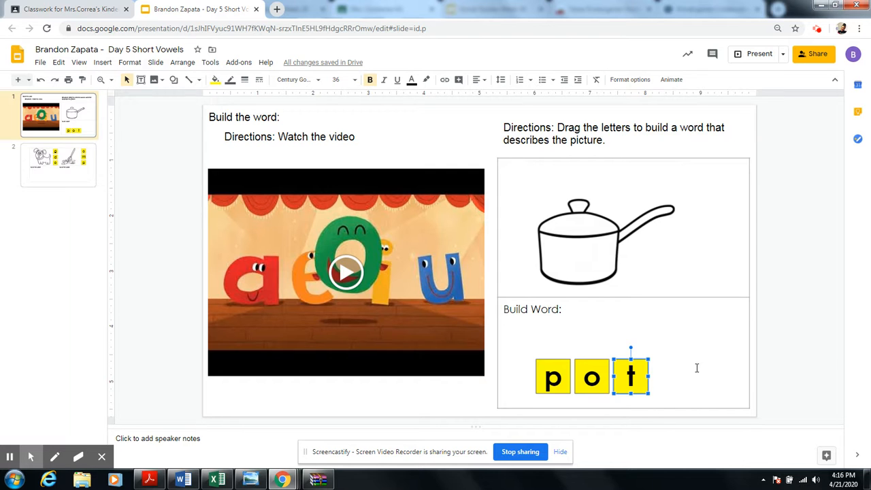
{"action": "mouse_move", "coordinate": [688, 373]}
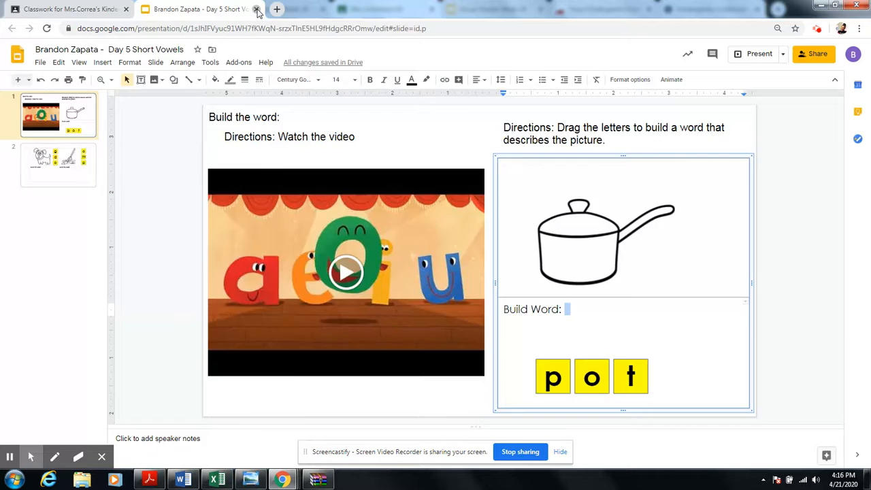
Step: Close the Day 5 slides and bring up the Day 2 Short Vowels deck from the assignment
{"action": "left_click", "coordinate": [256, 9]}
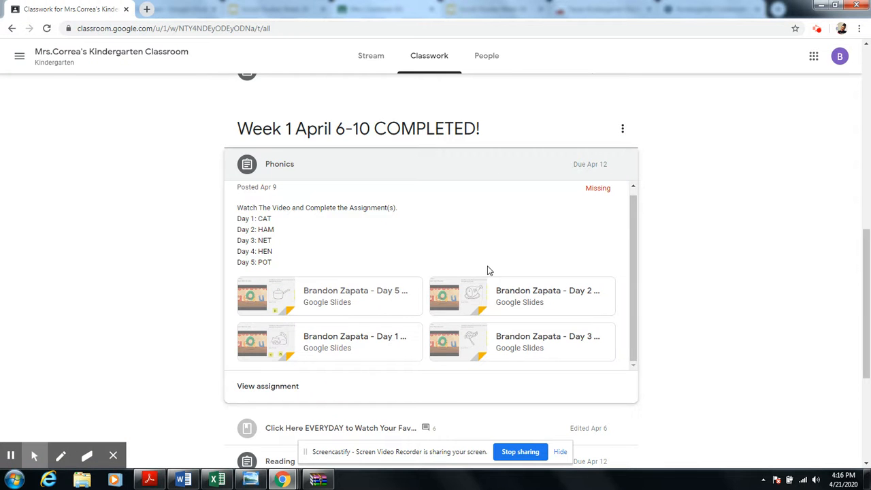
{"action": "left_click", "coordinate": [330, 340]}
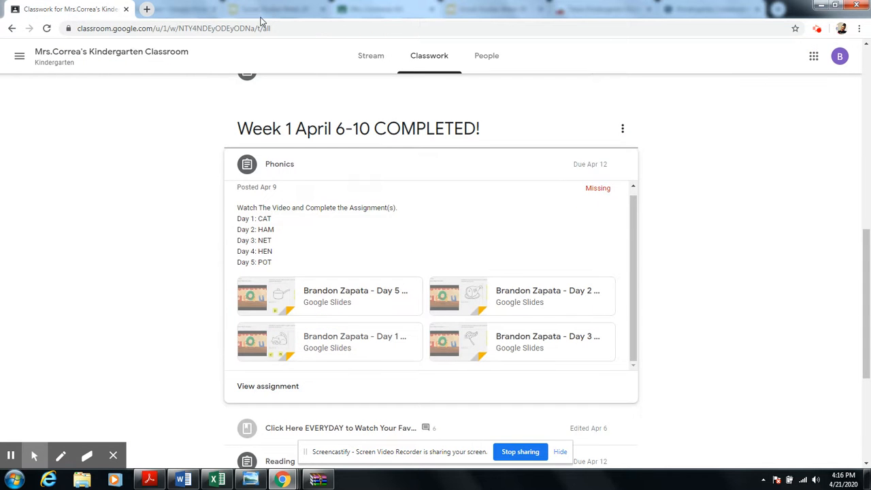
{"action": "left_click", "coordinate": [521, 295]}
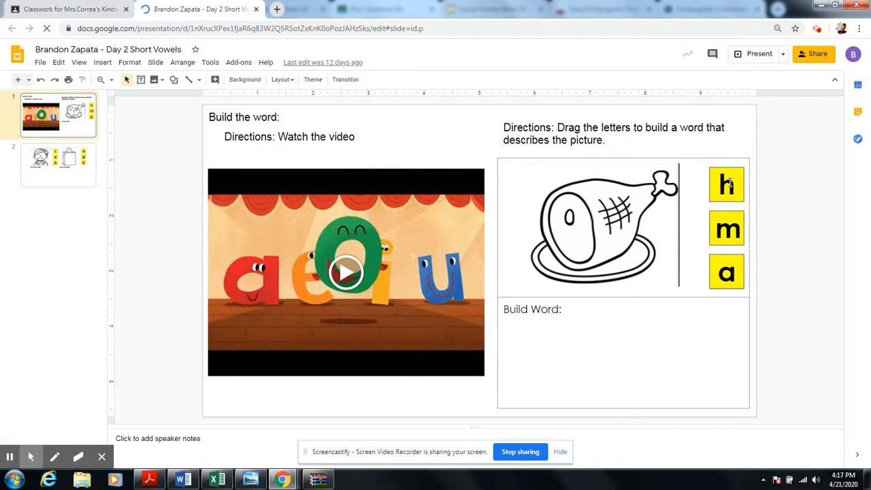
Step: Place the h, a and m tiles in Build Word to spell ham on the Day 2 slide
{"action": "left_click", "coordinate": [727, 183]}
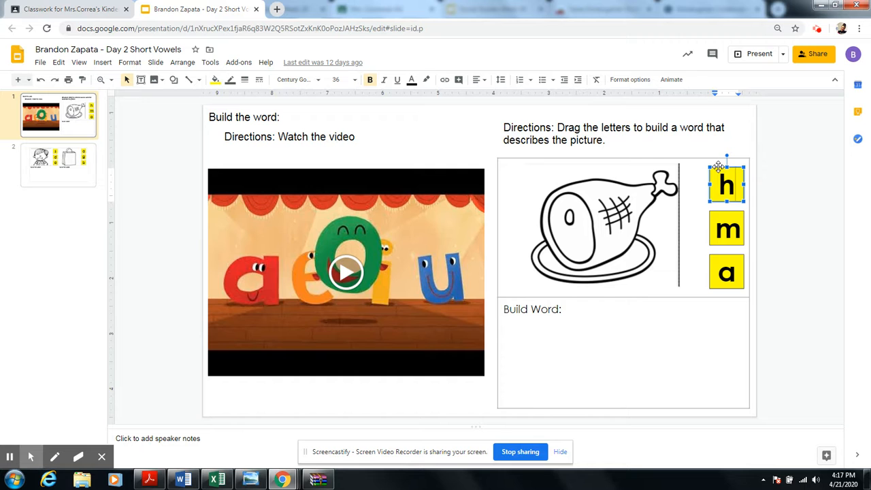
{"action": "left_click_drag", "start_coordinate": [727, 185], "coordinate": [528, 361]}
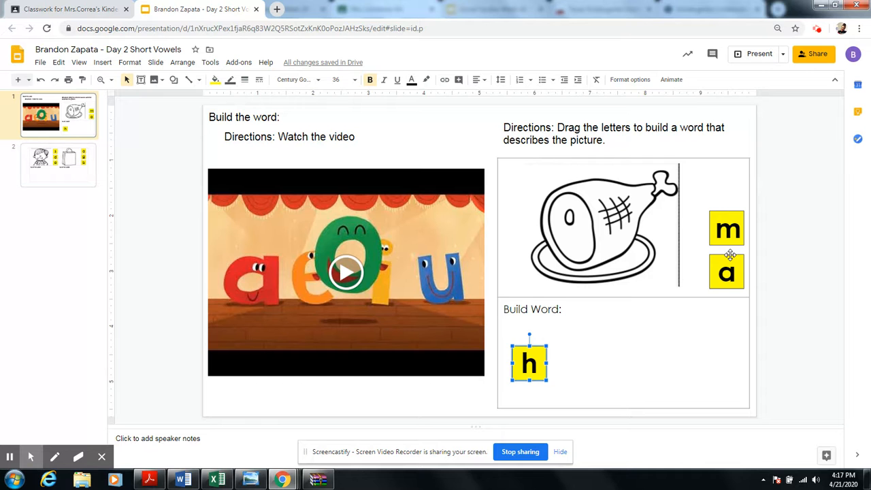
{"action": "left_click", "coordinate": [727, 273]}
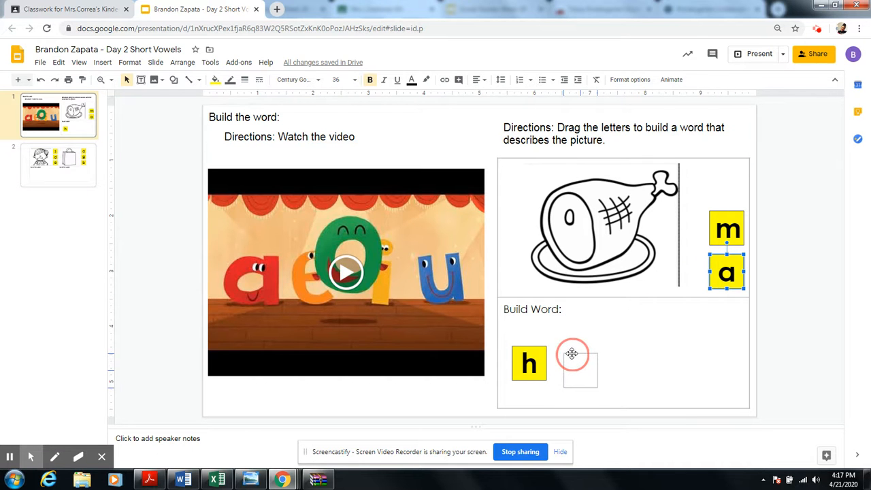
{"action": "left_click_drag", "start_coordinate": [727, 272], "coordinate": [580, 368]}
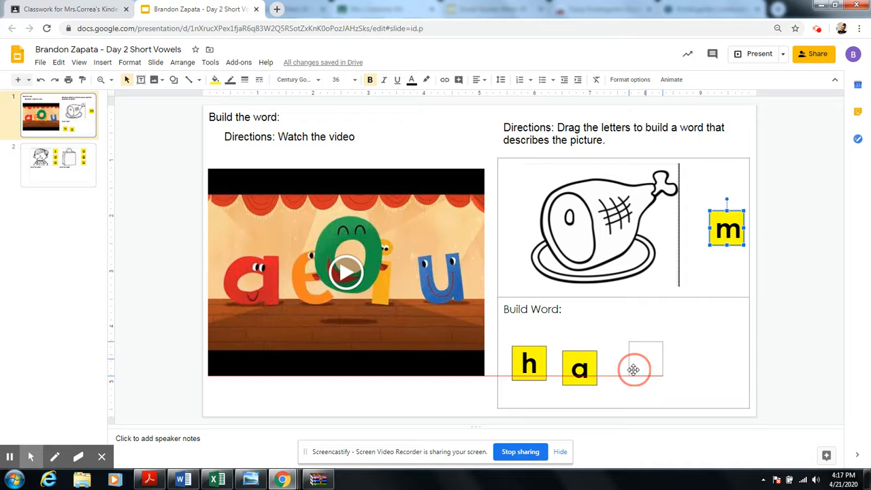
{"action": "left_click_drag", "start_coordinate": [727, 229], "coordinate": [642, 368]}
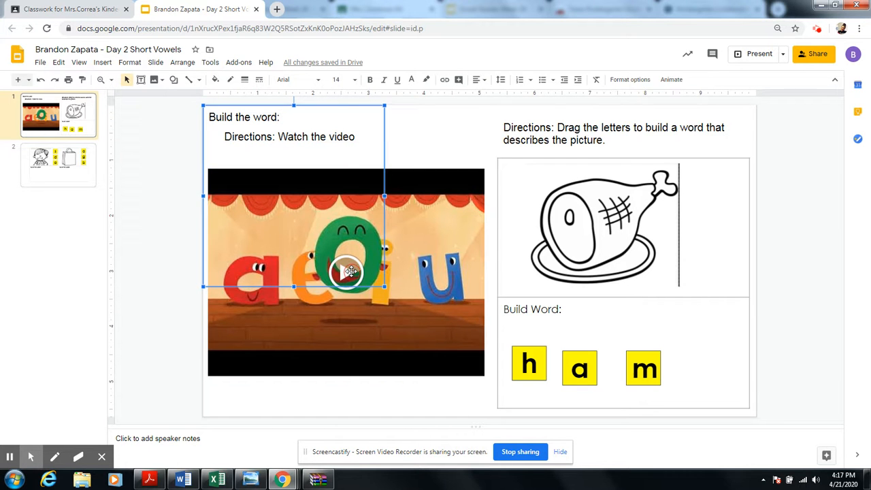
Step: Play and pause the Short Vowel Song video on the Day 2 slide, then return to the Classroom assignment
{"action": "left_click", "coordinate": [346, 272]}
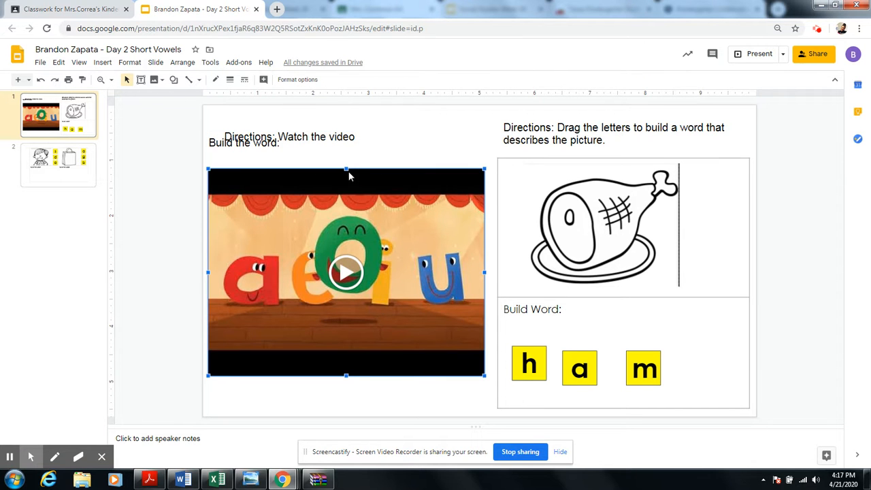
{"action": "mouse_move", "coordinate": [367, 321]}
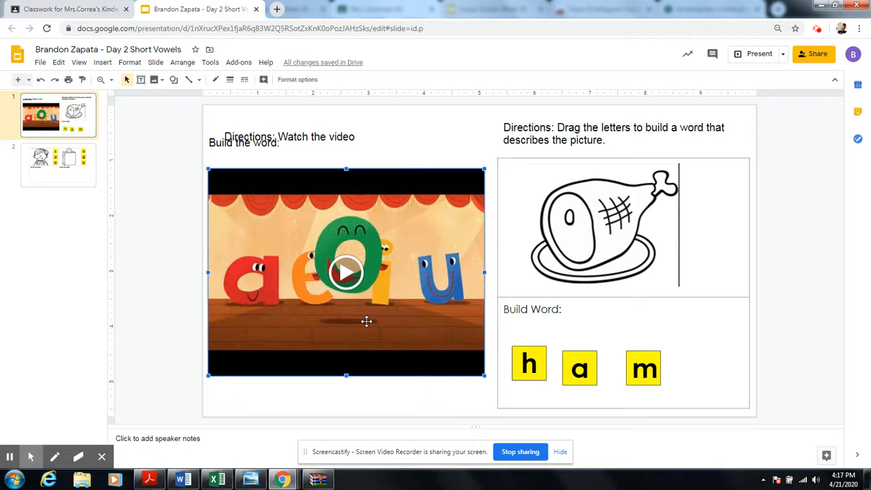
{"action": "left_click_drag", "start_coordinate": [346, 272], "coordinate": [387, 301]}
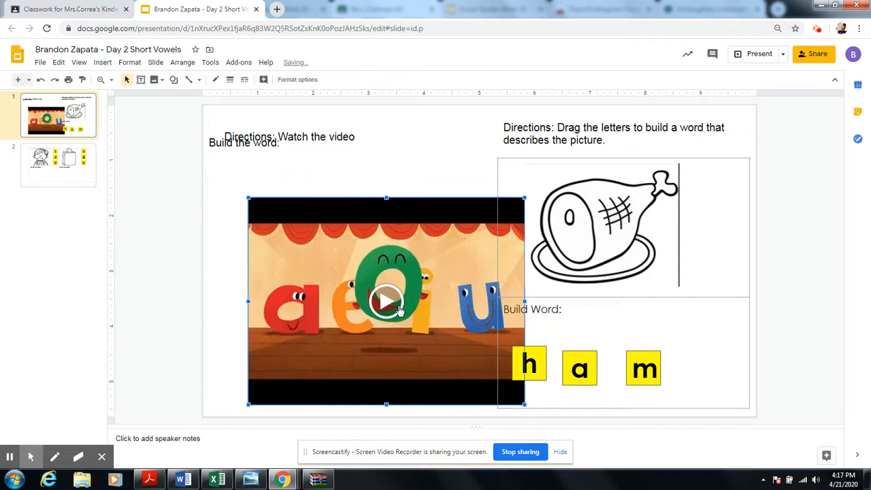
{"action": "left_click", "coordinate": [386, 300]}
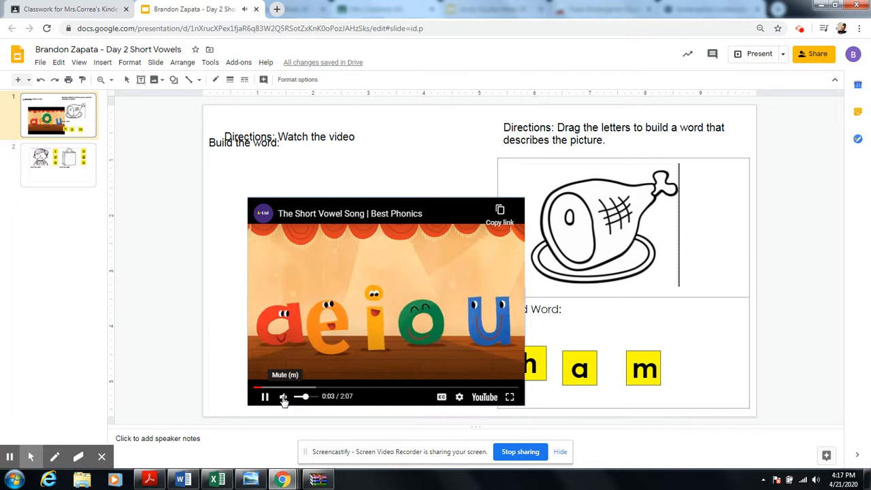
{"action": "left_click", "coordinate": [283, 396]}
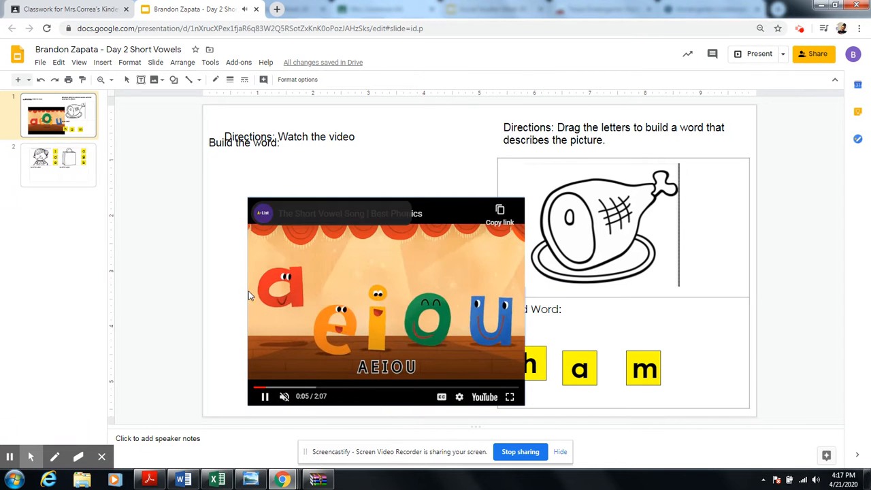
{"action": "mouse_move", "coordinate": [286, 191]}
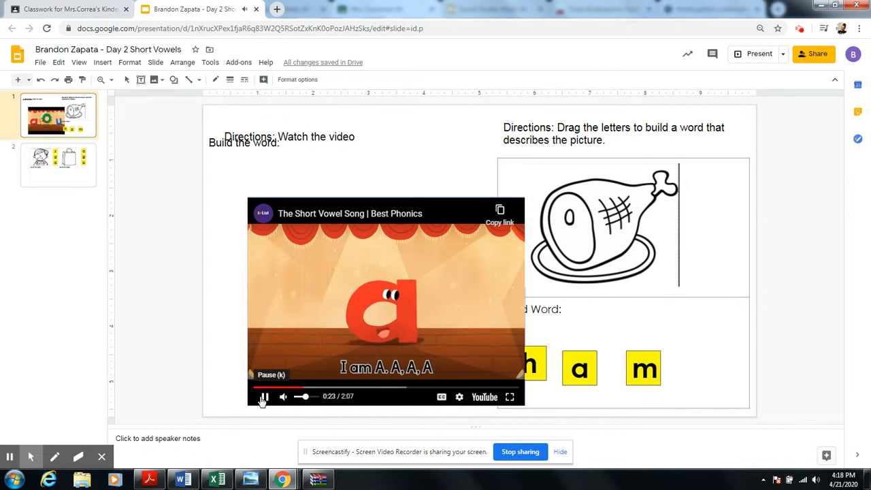
{"action": "left_click", "coordinate": [264, 398]}
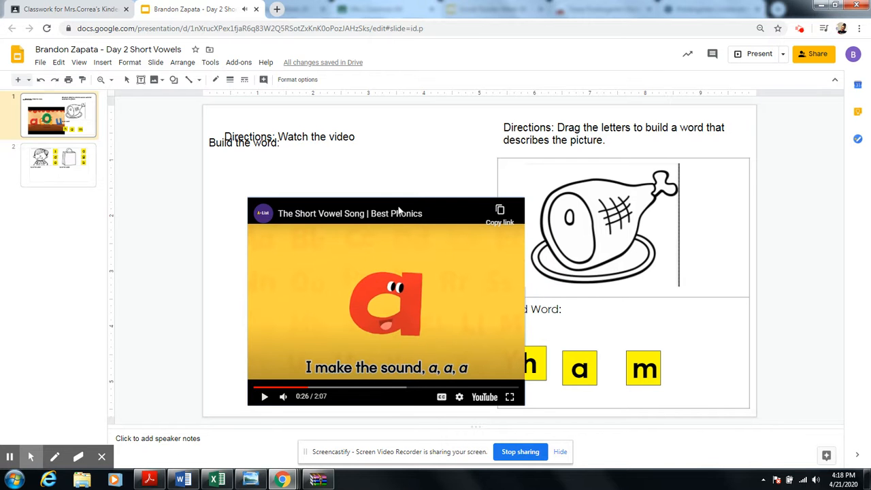
{"action": "left_click", "coordinate": [387, 299]}
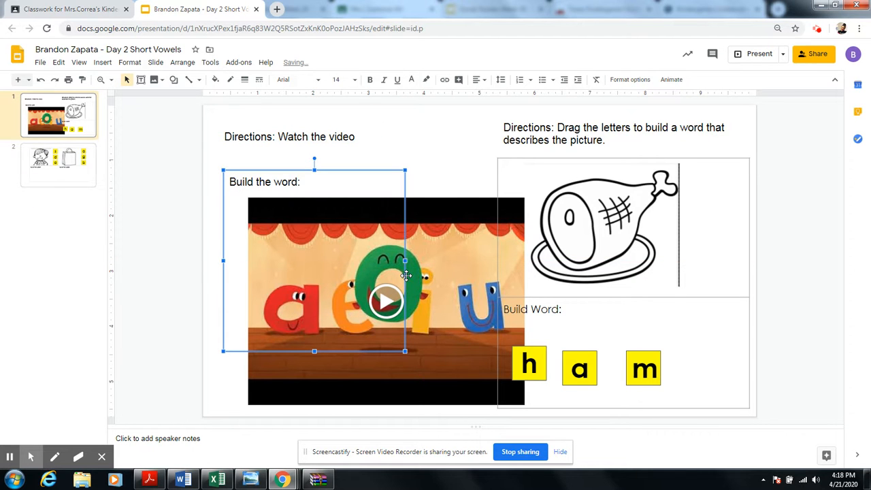
{"action": "left_click", "coordinate": [722, 105]}
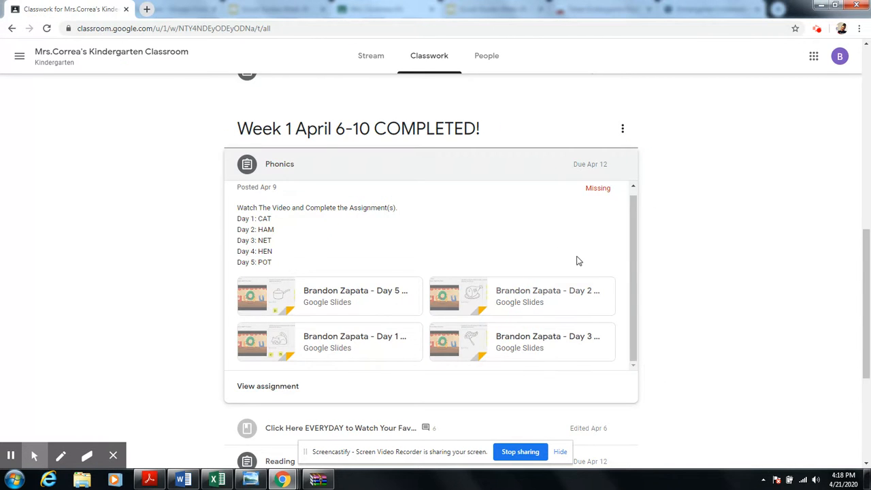
Step: Spell net with the n, e and t tiles on the Day 3 slide, then return to Classroom
{"action": "left_click", "coordinate": [522, 342]}
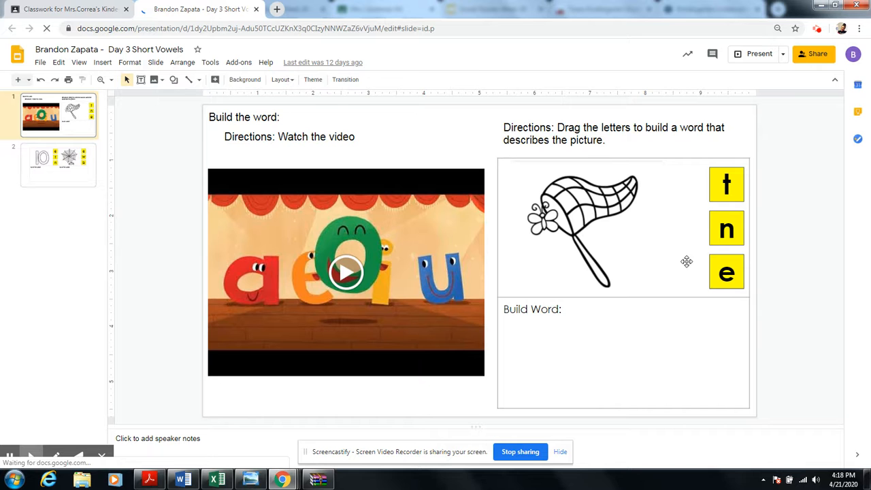
{"action": "left_click_drag", "start_coordinate": [727, 228], "coordinate": [569, 348]}
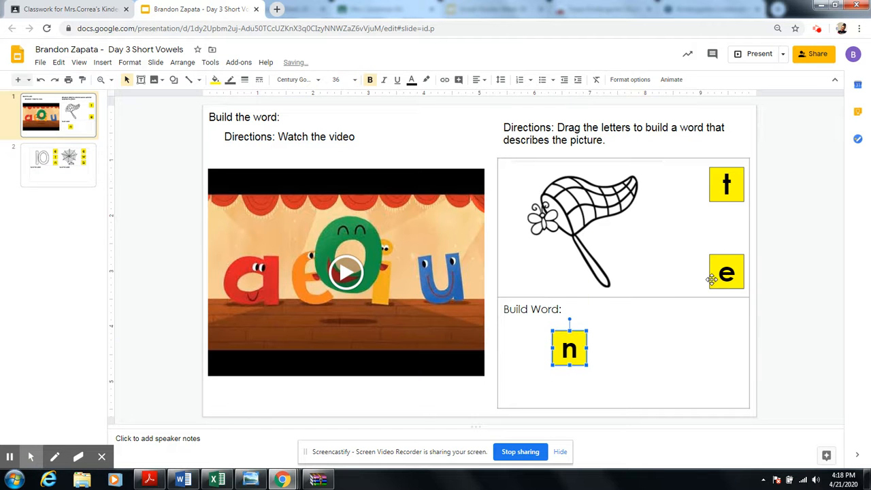
{"action": "left_click_drag", "start_coordinate": [727, 272], "coordinate": [623, 345]}
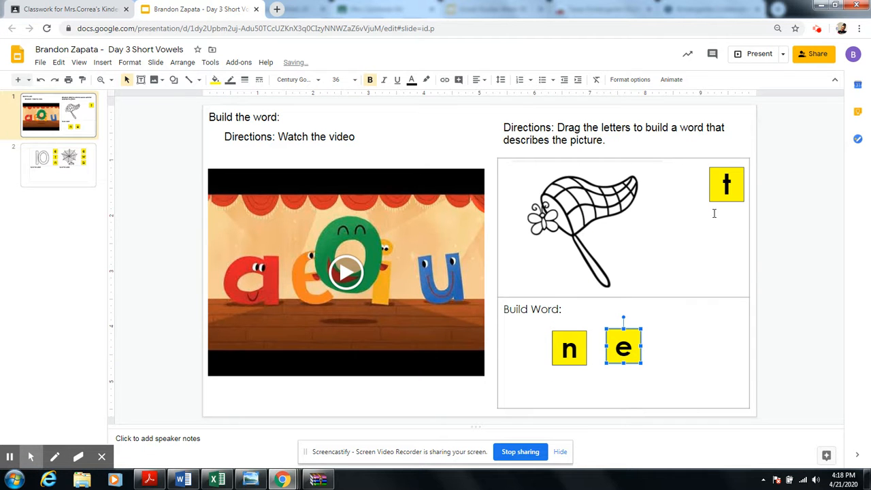
{"action": "left_click_drag", "start_coordinate": [727, 184], "coordinate": [668, 341]}
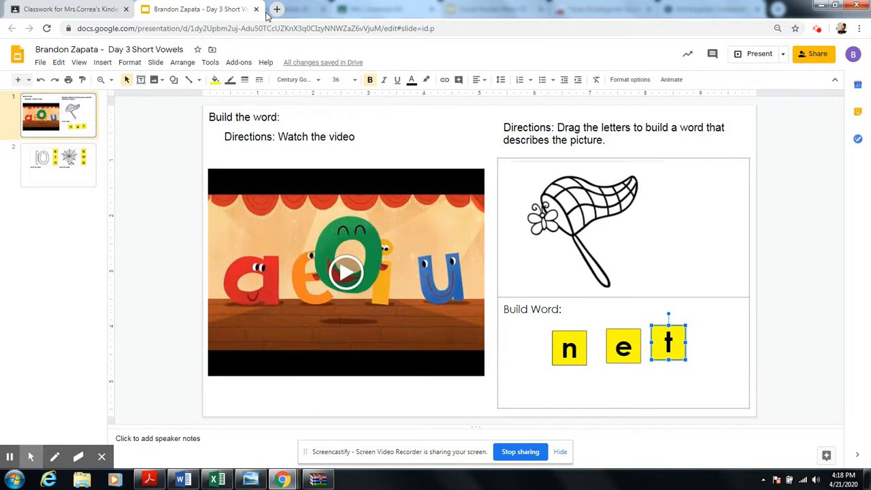
{"action": "left_click", "coordinate": [68, 8]}
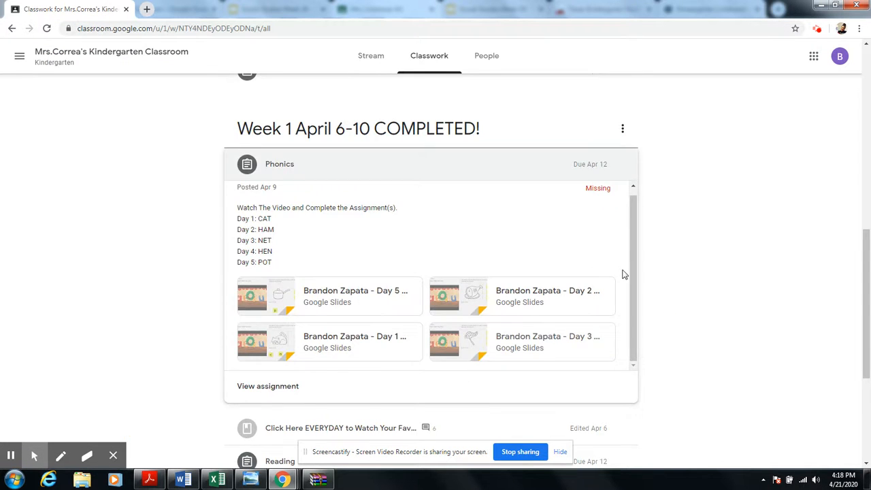
Step: Open the full Phonics assignment page listing the four attached slide decks under Your work
{"action": "scroll", "scroll_direction": "up", "scroll_amount": 3}
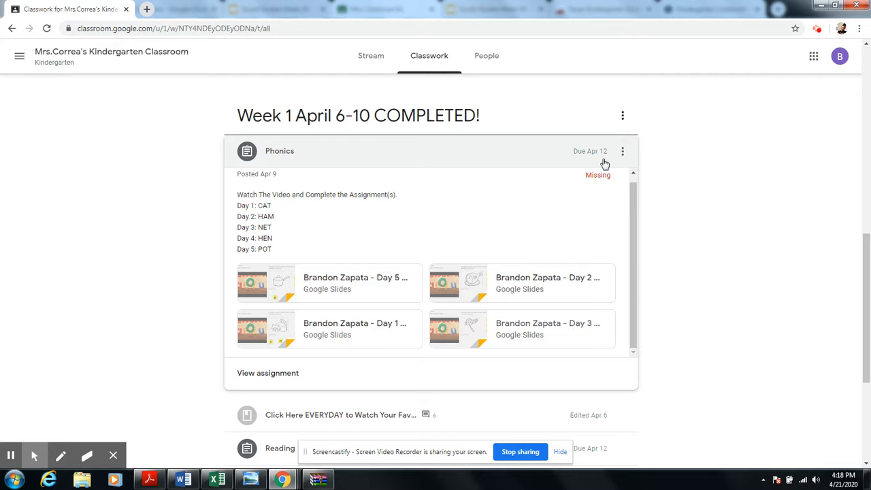
{"action": "scroll", "scroll_direction": "down", "scroll_amount": 3}
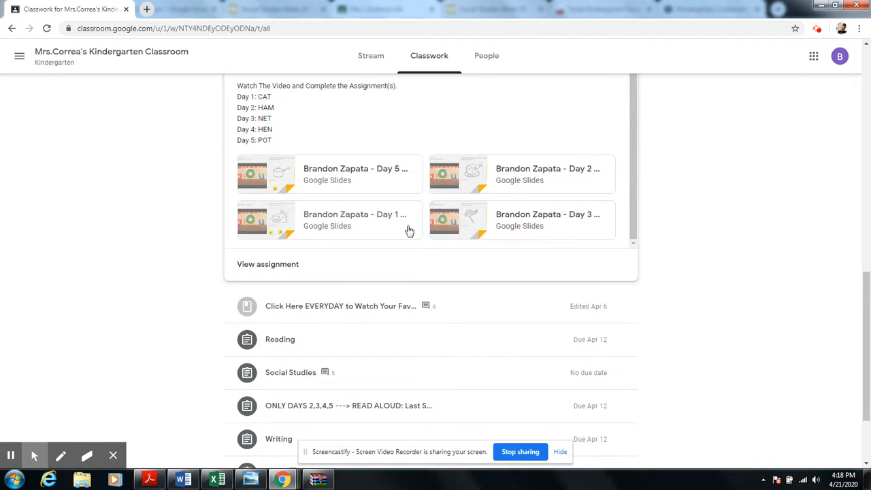
{"action": "scroll", "scroll_direction": "up", "scroll_amount": 3}
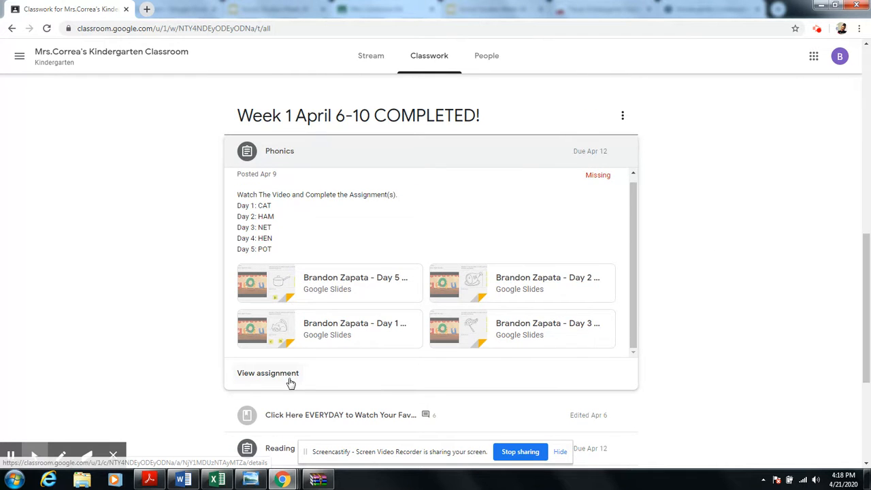
{"action": "left_click", "coordinate": [267, 373]}
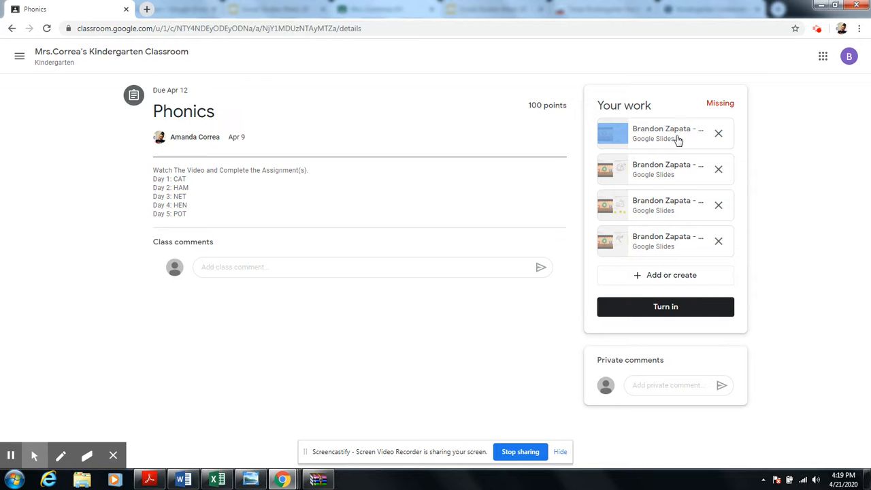
{"action": "mouse_move", "coordinate": [664, 308]}
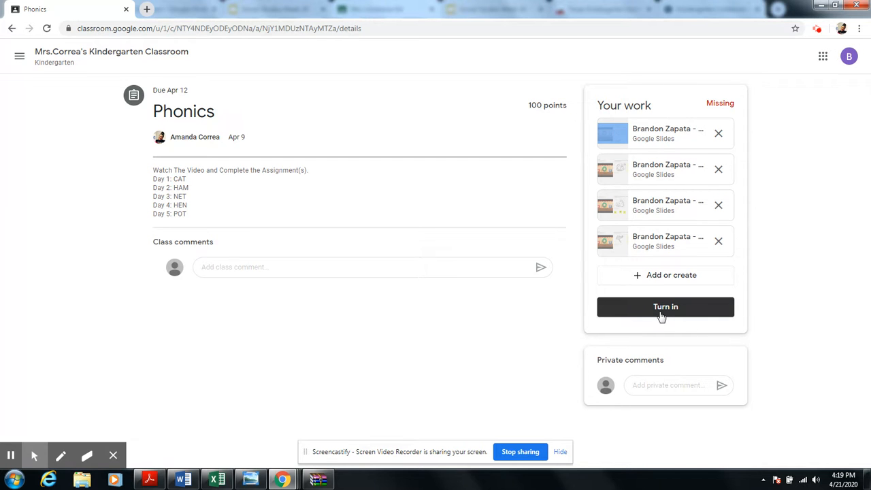
{"action": "mouse_move", "coordinate": [686, 413]}
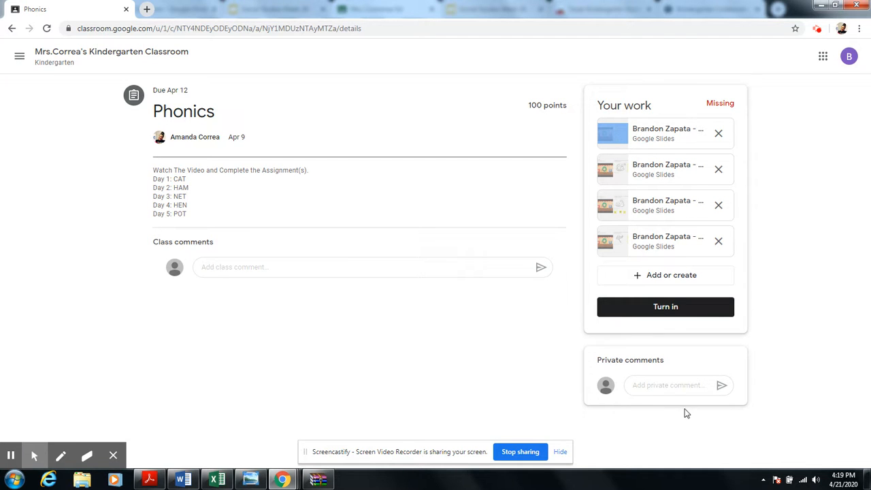
{"action": "mouse_move", "coordinate": [660, 385]}
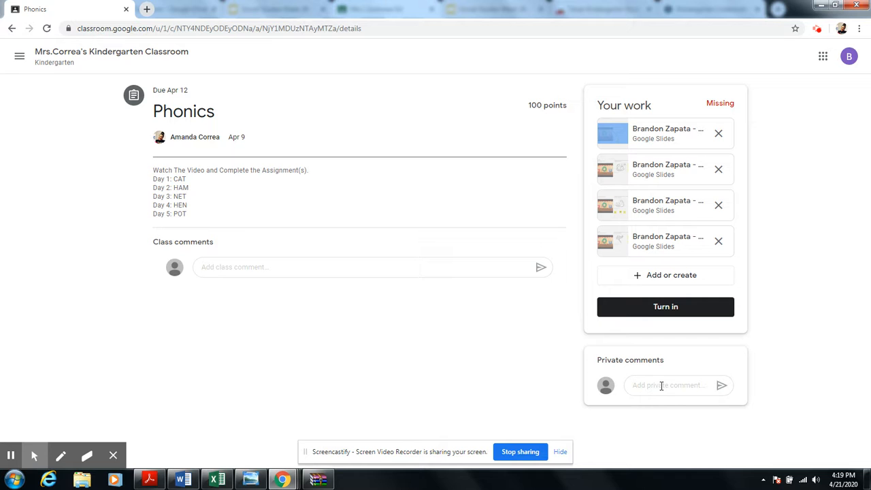
{"action": "mouse_move", "coordinate": [691, 312]}
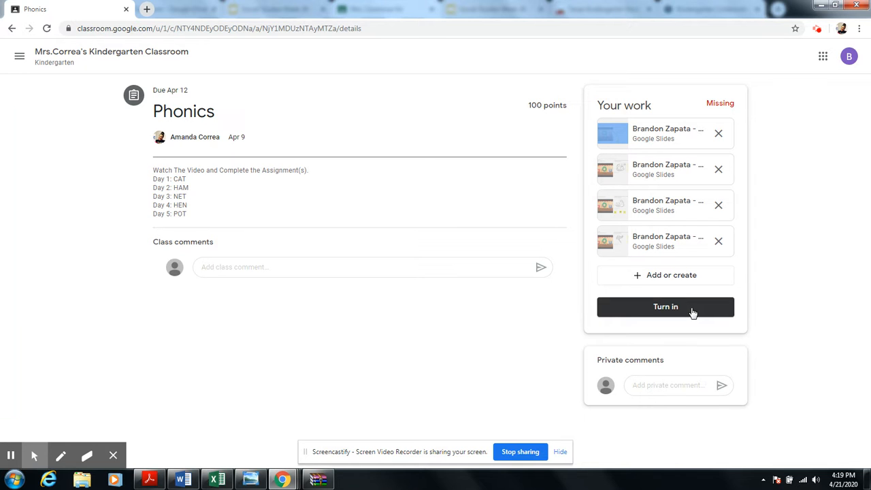
{"action": "mouse_move", "coordinate": [651, 311]}
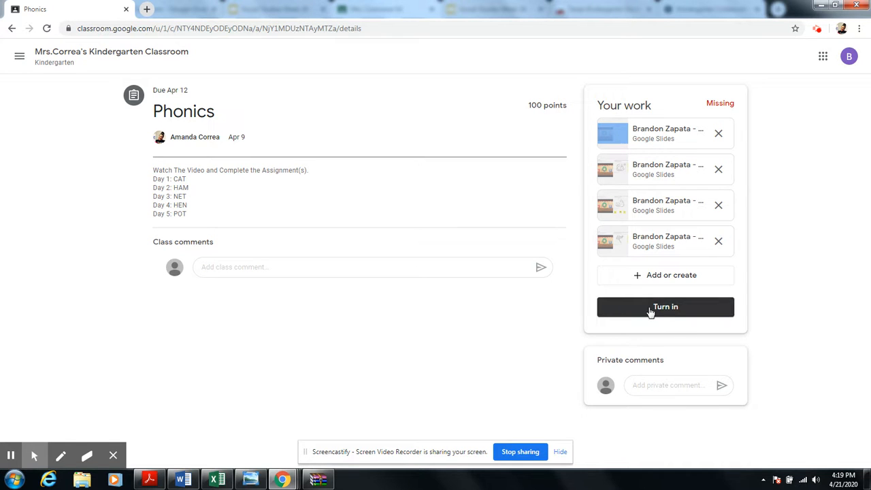
Step: Start turning in the Phonics work, cancel once, then reopen the Turn in confirmation for the four decks
{"action": "left_click", "coordinate": [664, 307]}
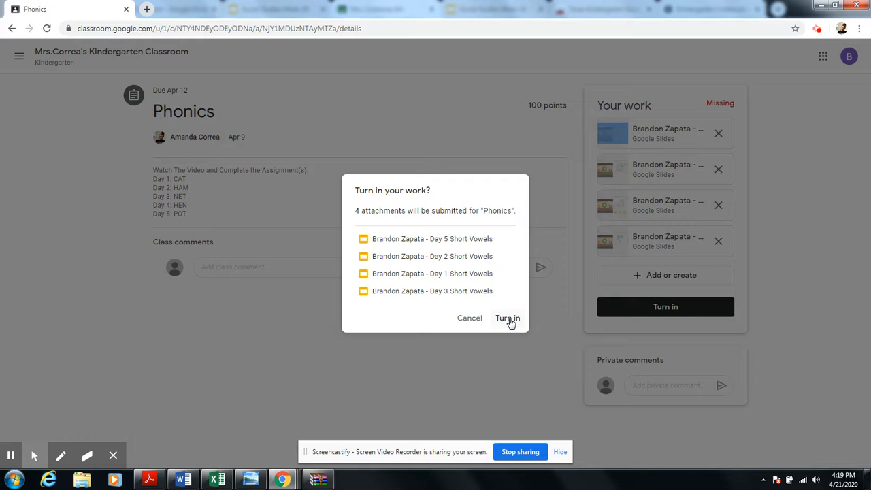
{"action": "mouse_move", "coordinate": [667, 177]}
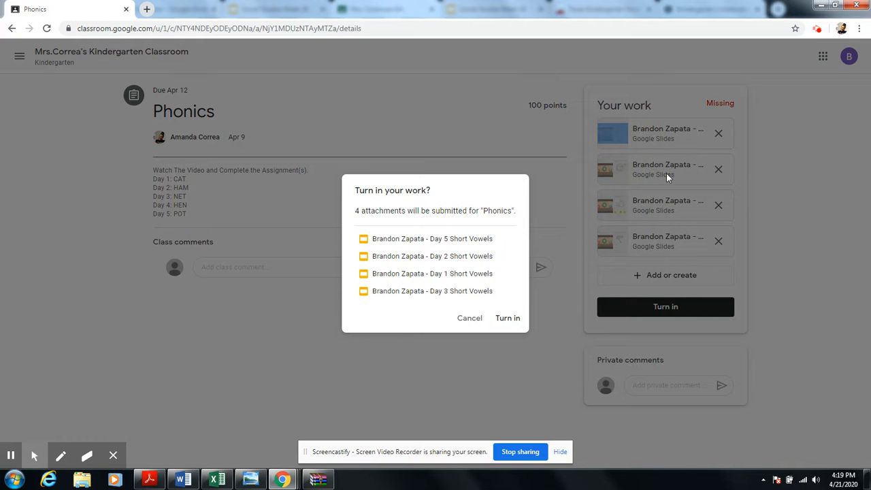
{"action": "mouse_move", "coordinate": [638, 180]}
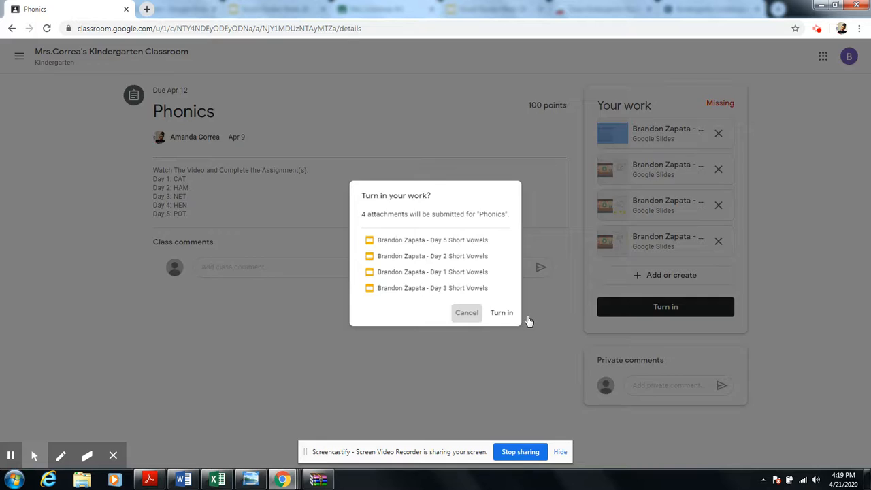
{"action": "left_click", "coordinate": [467, 311]}
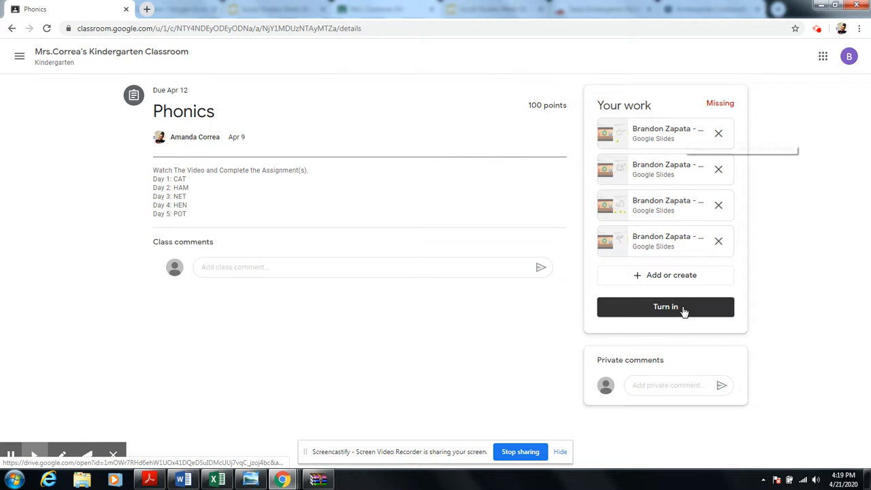
{"action": "mouse_move", "coordinate": [642, 135]}
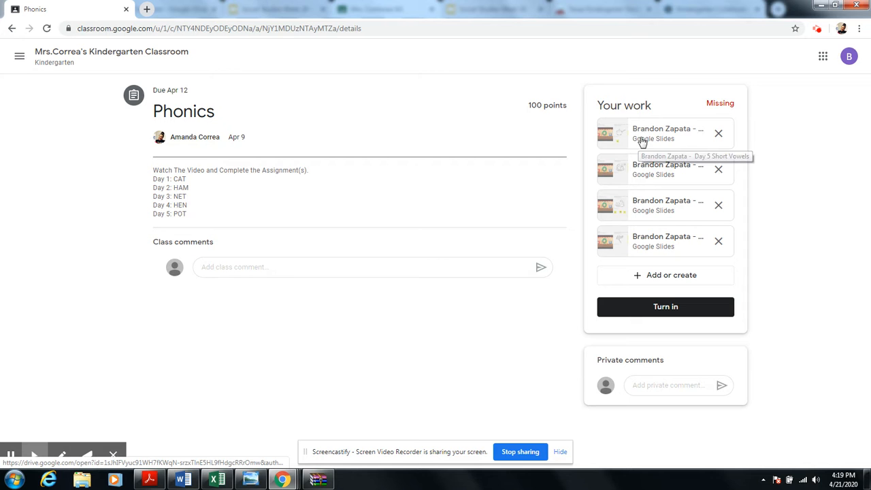
{"action": "mouse_move", "coordinate": [674, 170]}
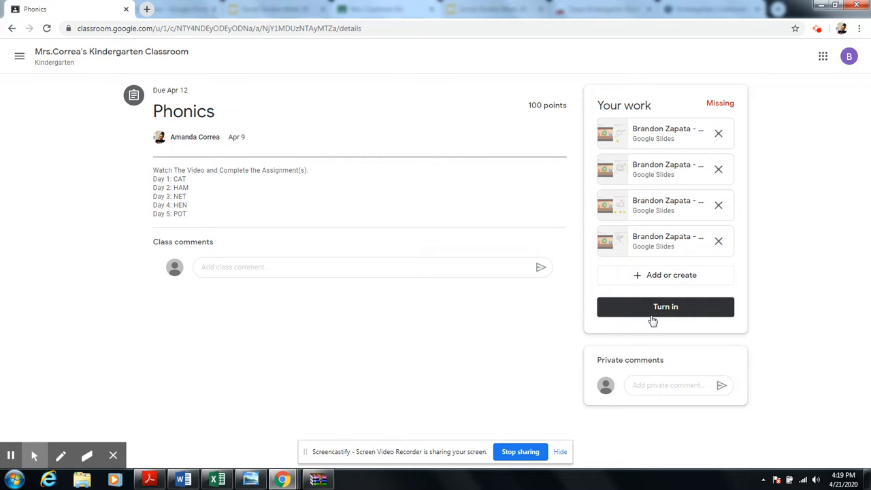
{"action": "mouse_move", "coordinate": [629, 135]}
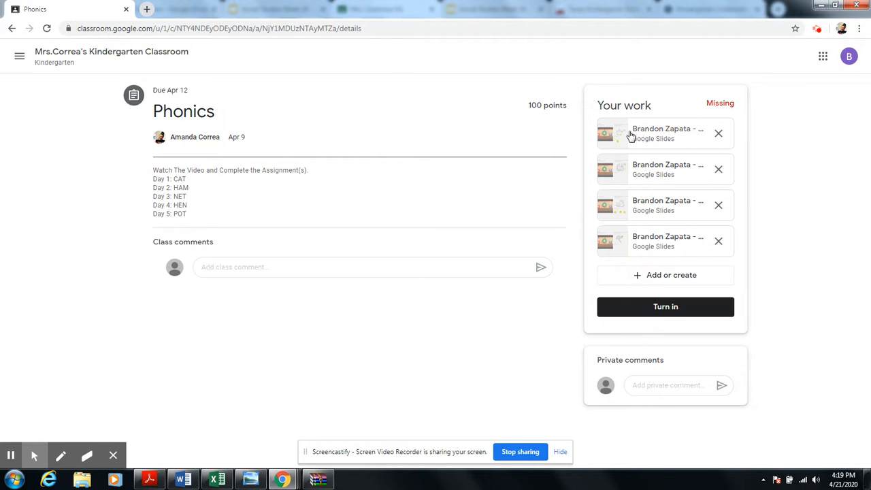
{"action": "mouse_move", "coordinate": [618, 243]}
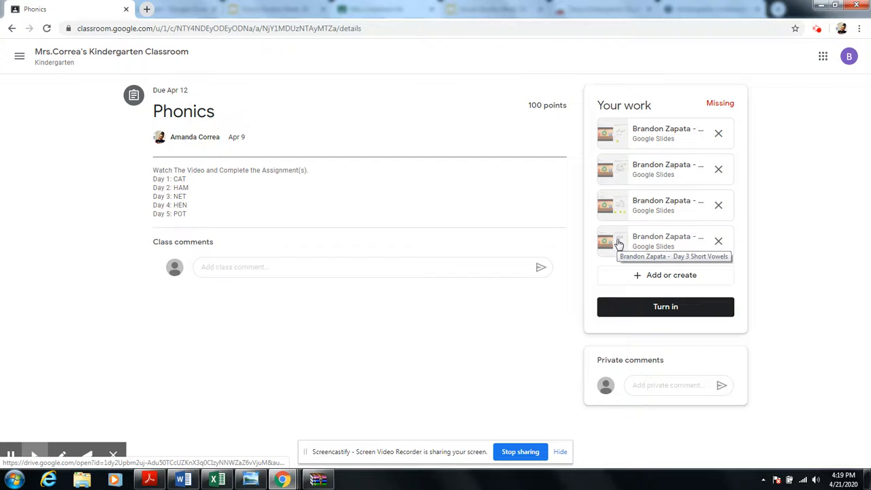
{"action": "mouse_move", "coordinate": [670, 133]}
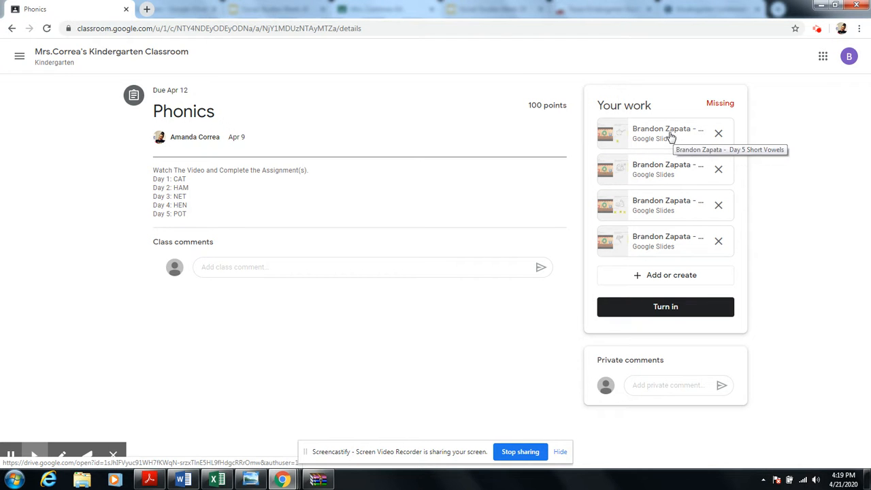
{"action": "mouse_move", "coordinate": [642, 168]}
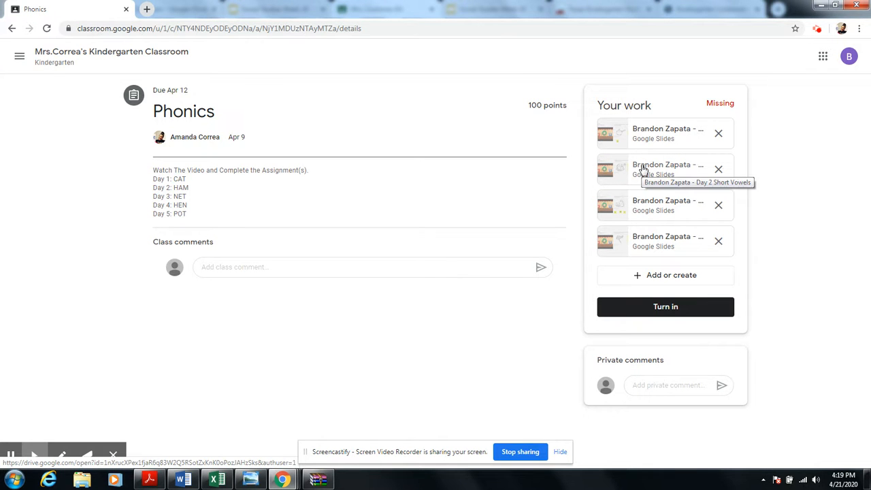
{"action": "mouse_move", "coordinate": [653, 245]}
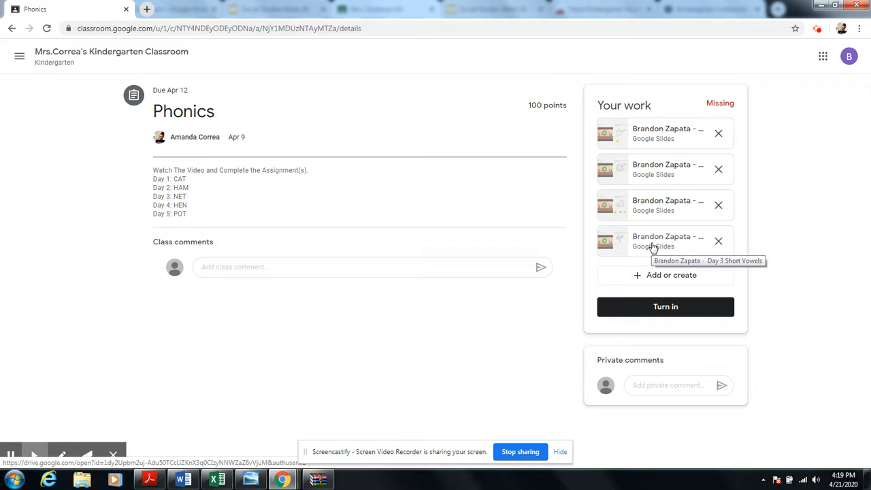
{"action": "mouse_move", "coordinate": [651, 238]}
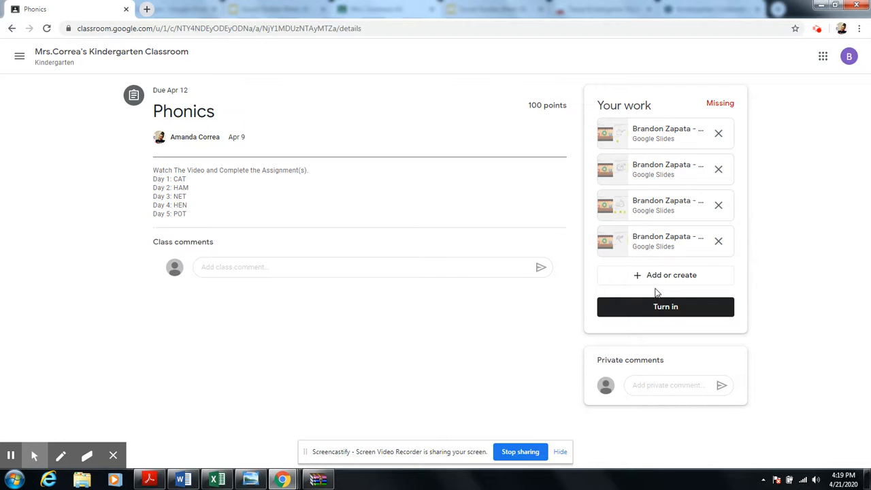
{"action": "left_click", "coordinate": [665, 306]}
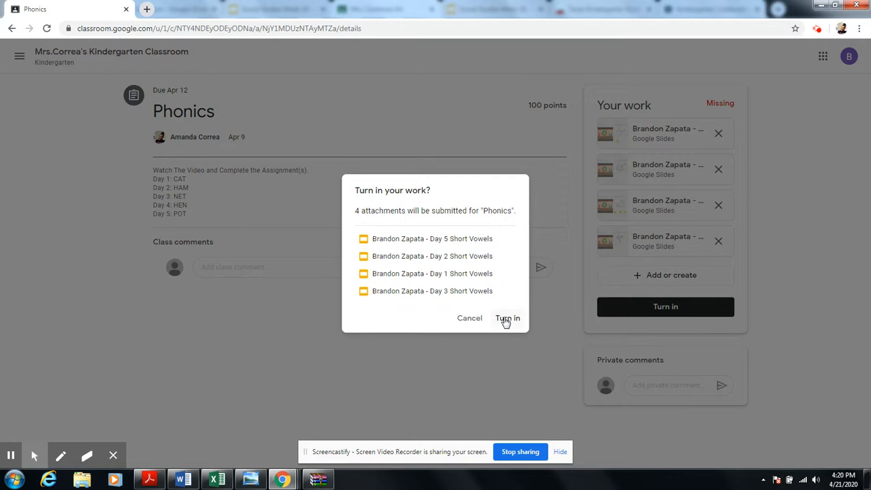
Step: Confirm Turn in so Phonics shows Turned in late, then return to the class Stream
{"action": "left_click", "coordinate": [508, 318]}
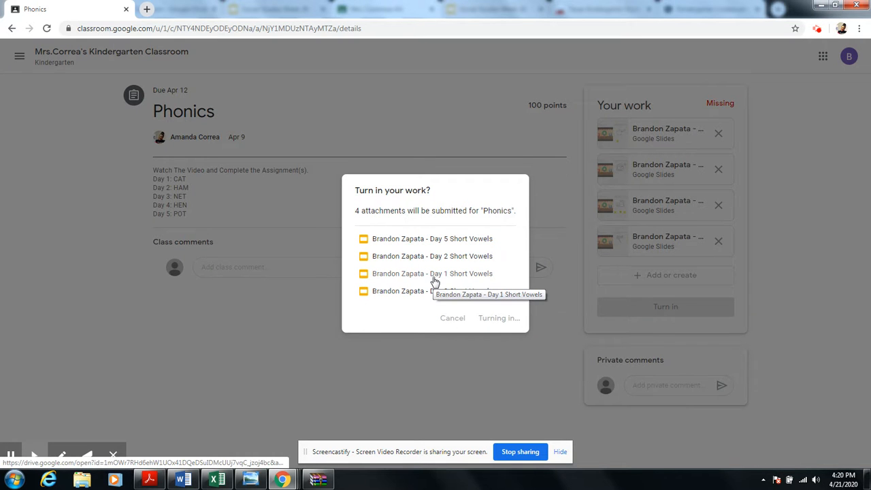
{"action": "left_click", "coordinate": [498, 318]}
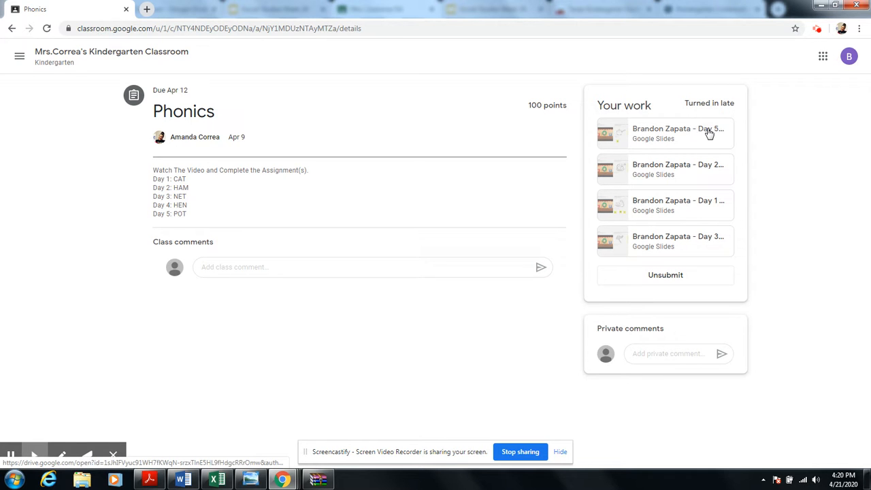
{"action": "mouse_move", "coordinate": [657, 161]}
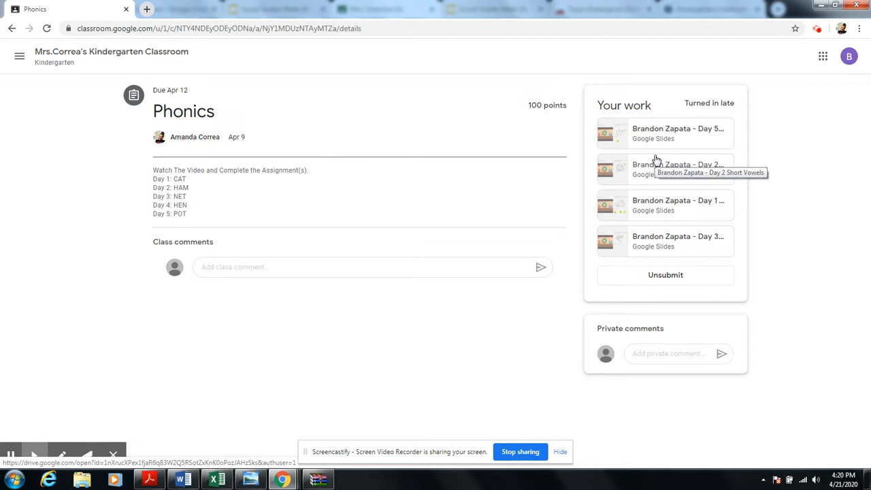
{"action": "mouse_move", "coordinate": [460, 256]}
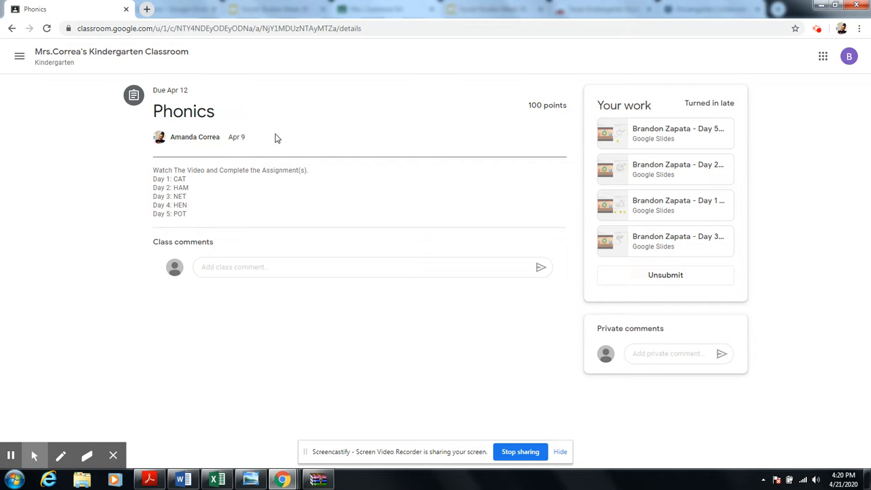
{"action": "mouse_move", "coordinate": [259, 158]}
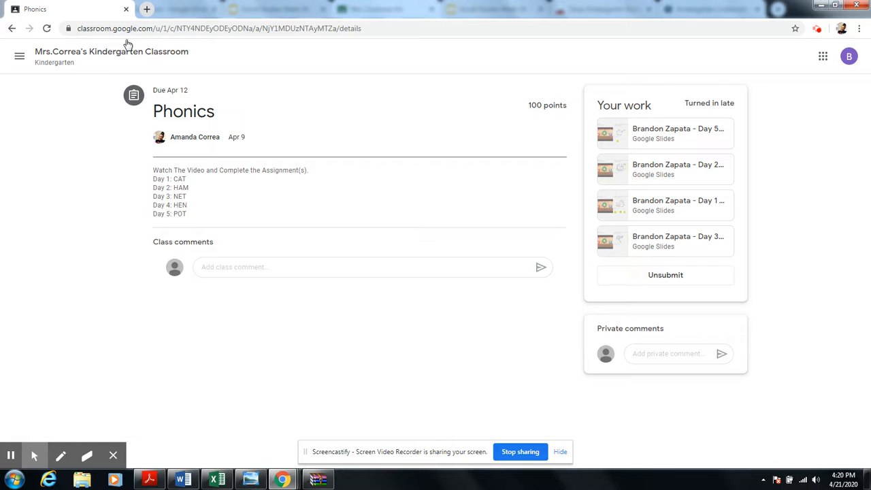
{"action": "mouse_move", "coordinate": [553, 264]}
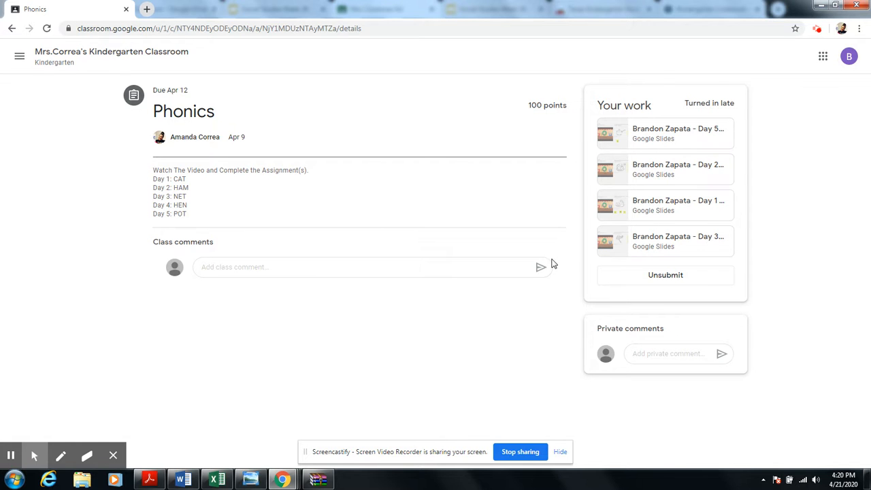
{"action": "mouse_move", "coordinate": [635, 373]}
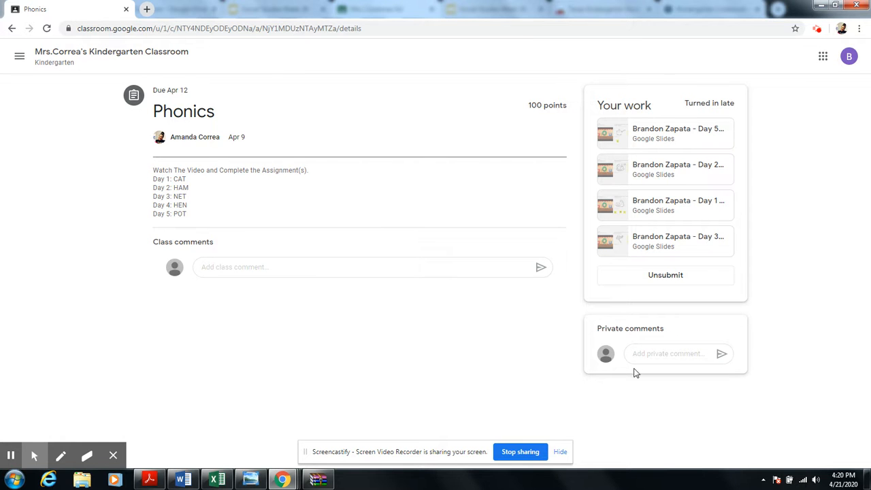
{"action": "left_click", "coordinate": [11, 27]}
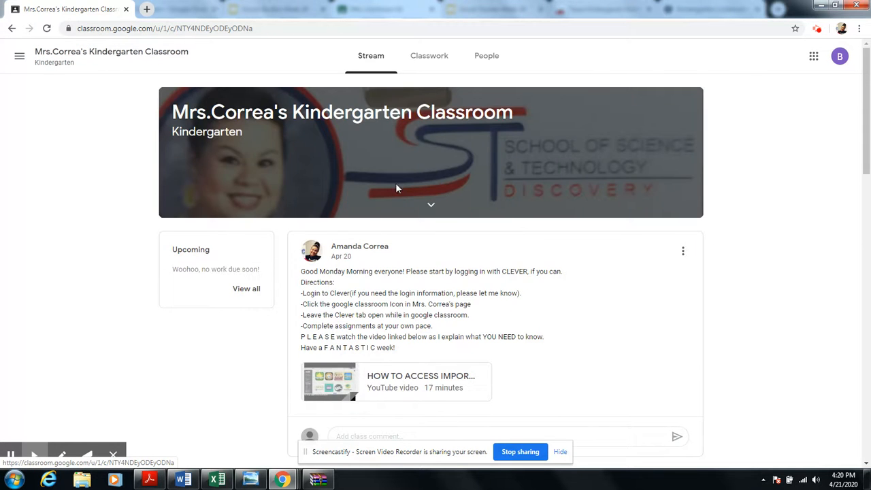
Step: Go to Classwork and scroll to the Week 1 Phonics card marked Turned in late
{"action": "scroll", "scroll_direction": "down", "scroll_amount": 3}
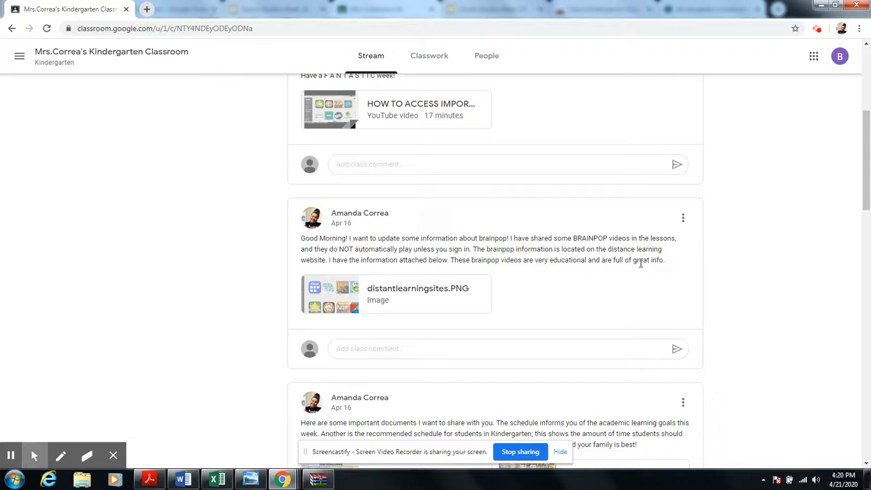
{"action": "left_click", "coordinate": [429, 54]}
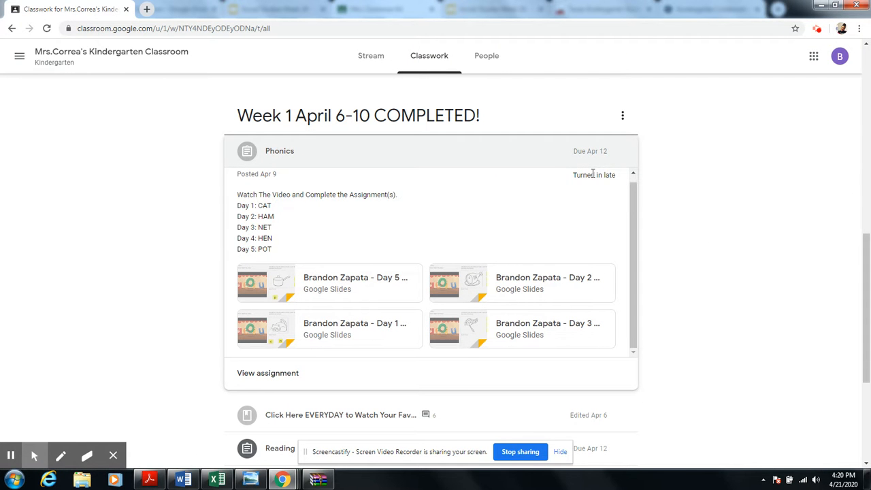
{"action": "mouse_move", "coordinate": [610, 184]}
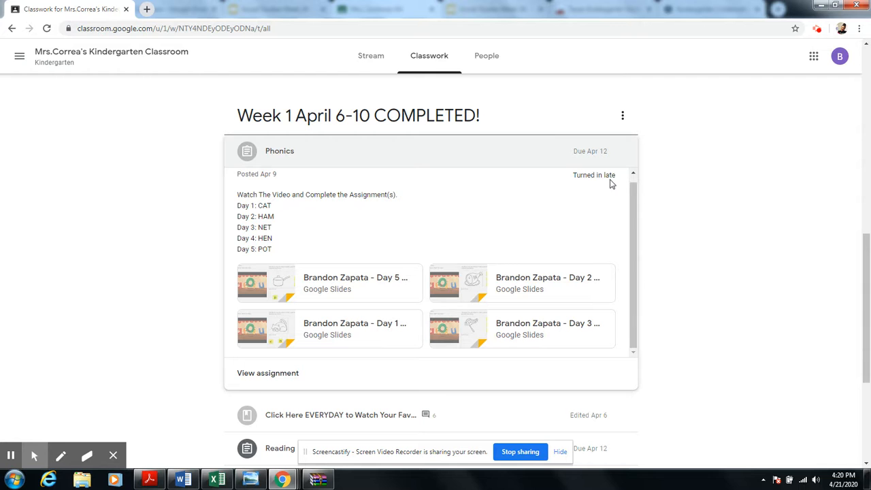
{"action": "mouse_move", "coordinate": [640, 229]}
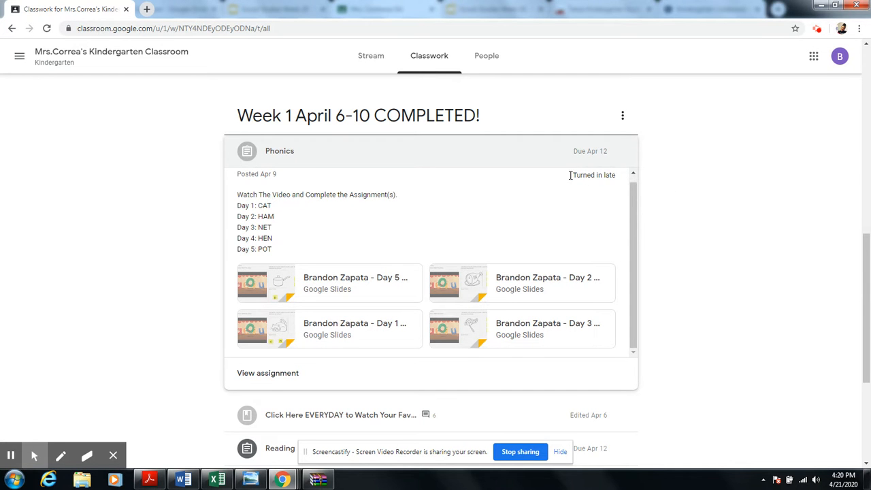
{"action": "scroll", "scroll_direction": "down", "scroll_amount": 3}
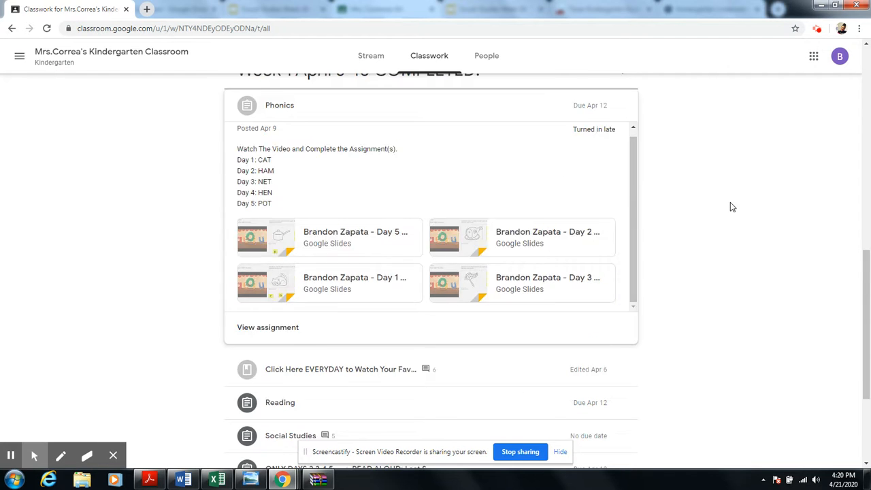
{"action": "scroll", "scroll_direction": "down", "scroll_amount": 3}
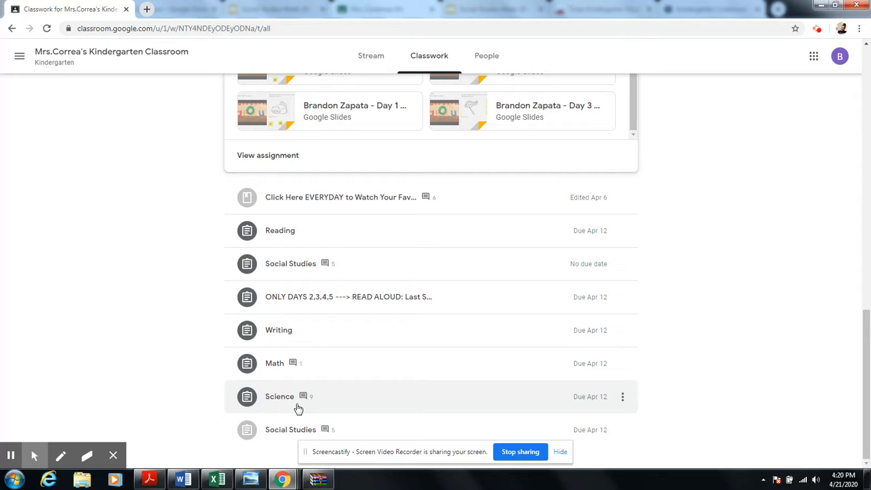
{"action": "scroll", "scroll_direction": "up", "scroll_amount": 3}
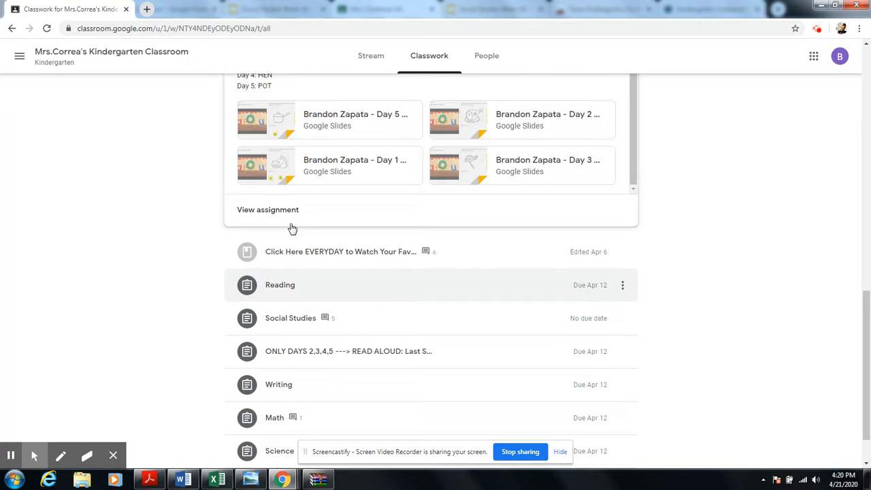
{"action": "scroll", "scroll_direction": "up", "scroll_amount": 3}
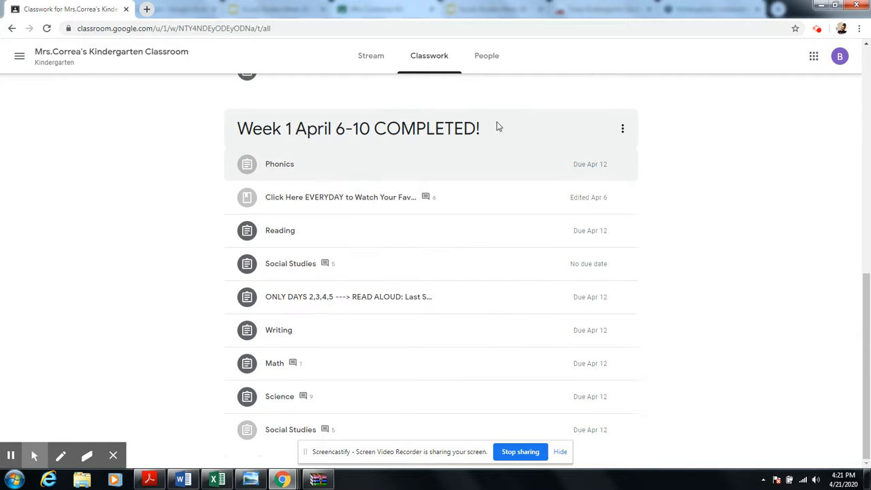
{"action": "mouse_move", "coordinate": [605, 190]}
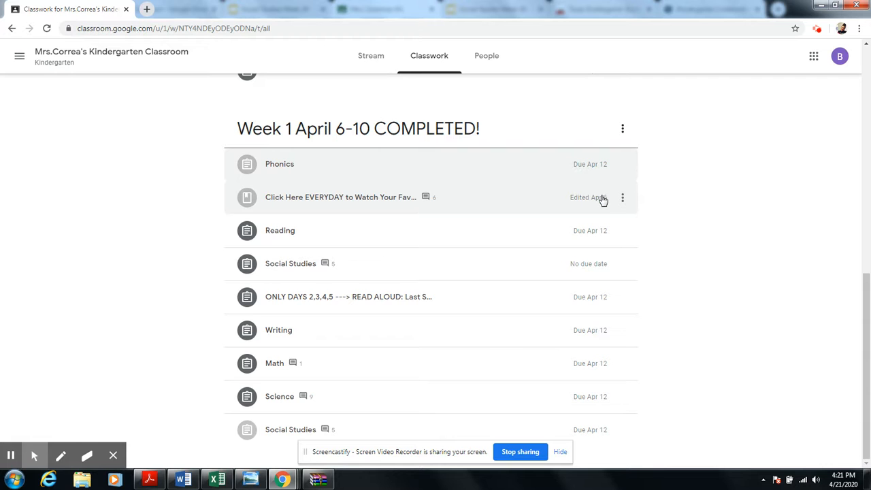
{"action": "mouse_move", "coordinate": [355, 175]}
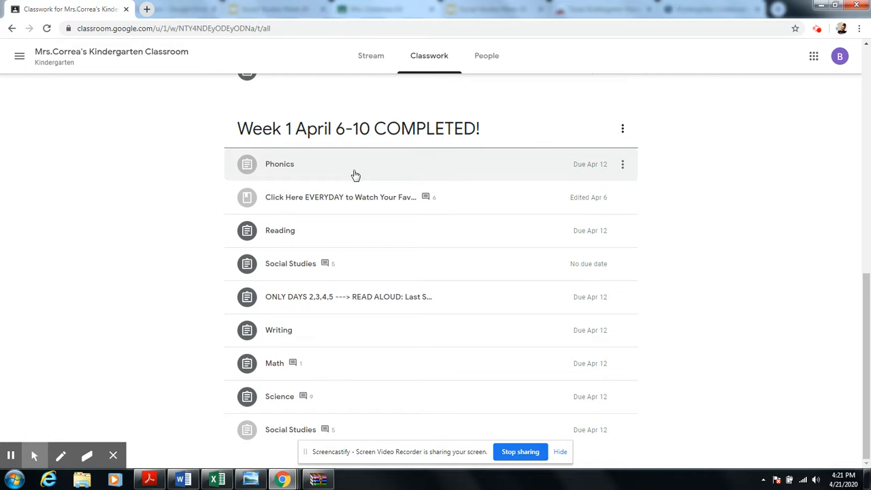
{"action": "mouse_move", "coordinate": [329, 177]}
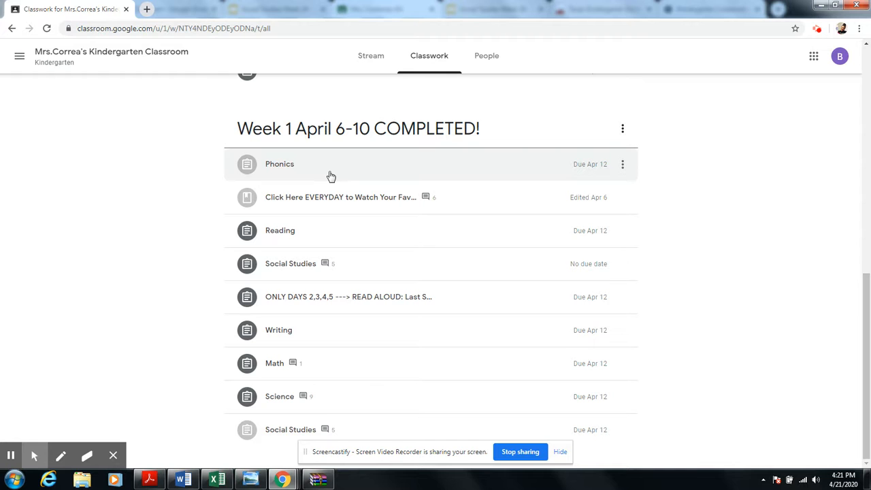
{"action": "mouse_move", "coordinate": [398, 196]}
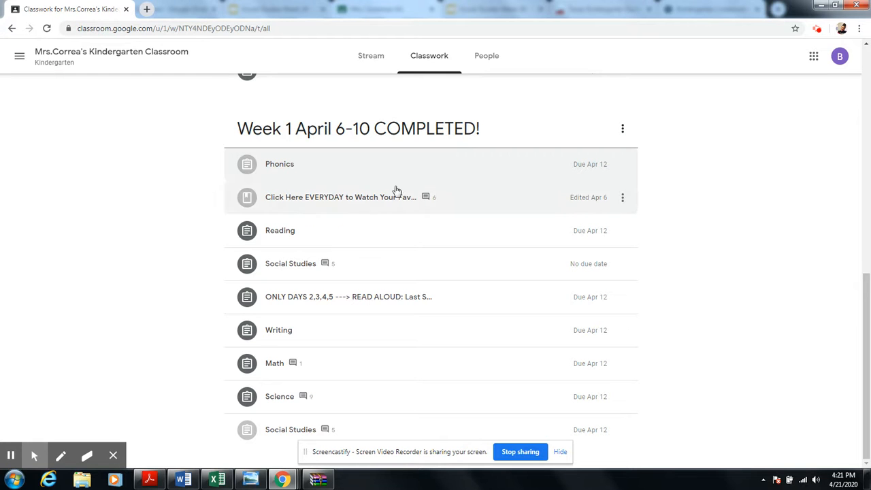
Step: Scroll through the Week 2 and Week 3 topics, ending on the Week 3 April 20-24 assignment list
{"action": "scroll", "scroll_direction": "up", "scroll_amount": 3}
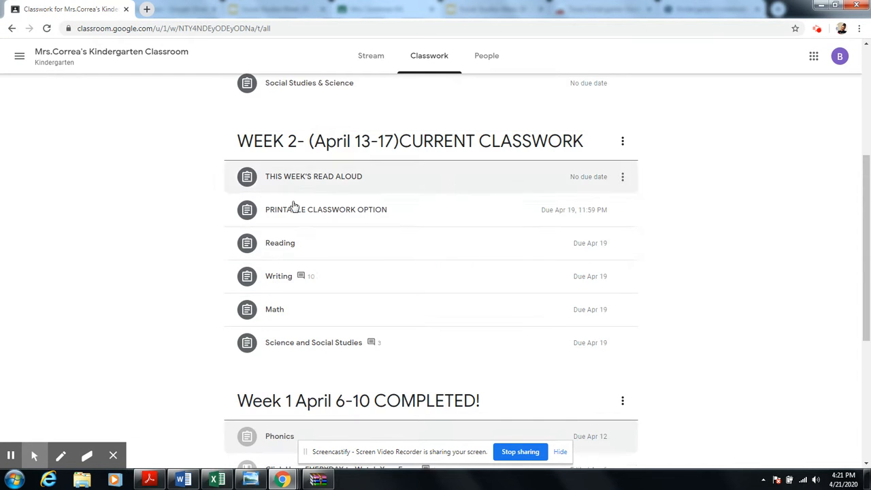
{"action": "mouse_move", "coordinate": [534, 286]}
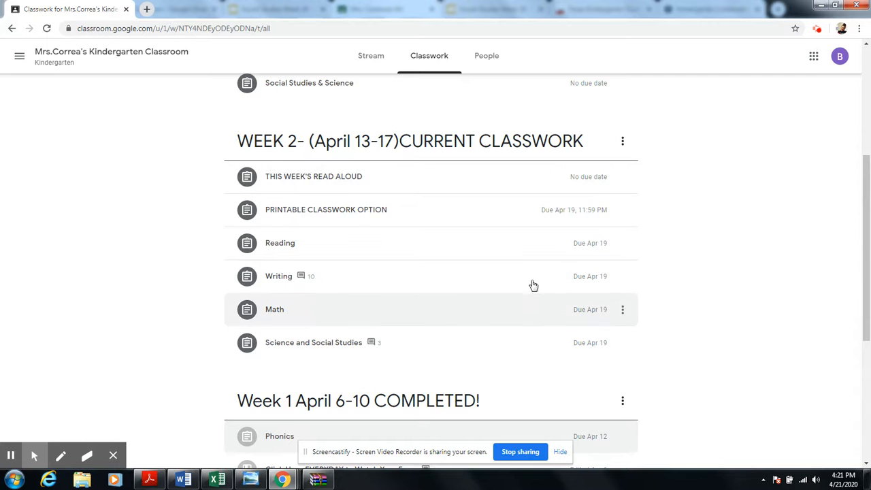
{"action": "scroll", "scroll_direction": "up", "scroll_amount": 3}
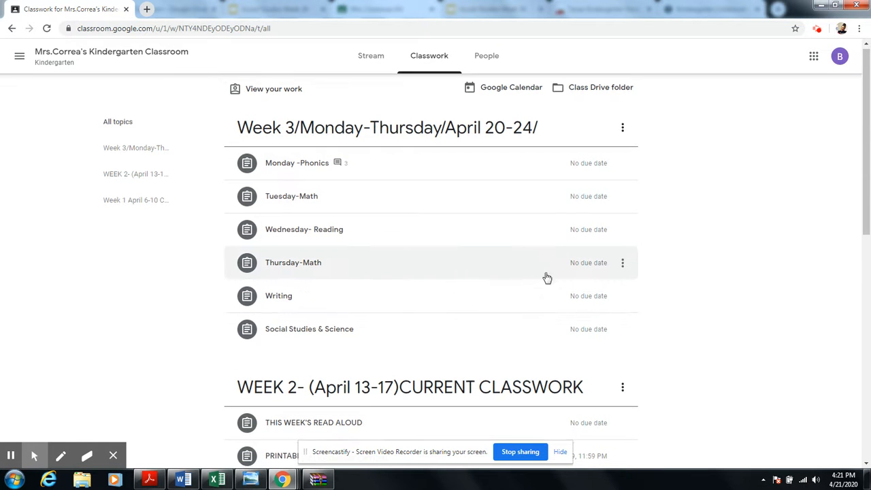
{"action": "scroll", "scroll_direction": "down", "scroll_amount": 3}
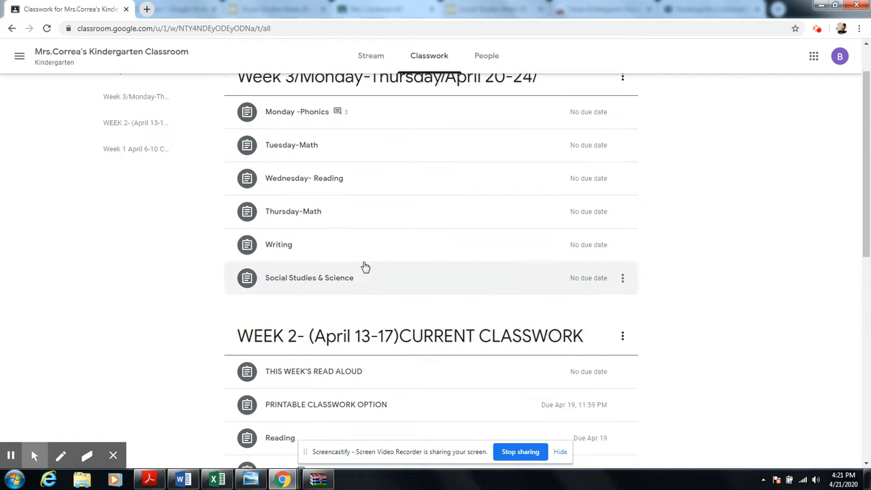
{"action": "scroll", "scroll_direction": "down", "scroll_amount": 3}
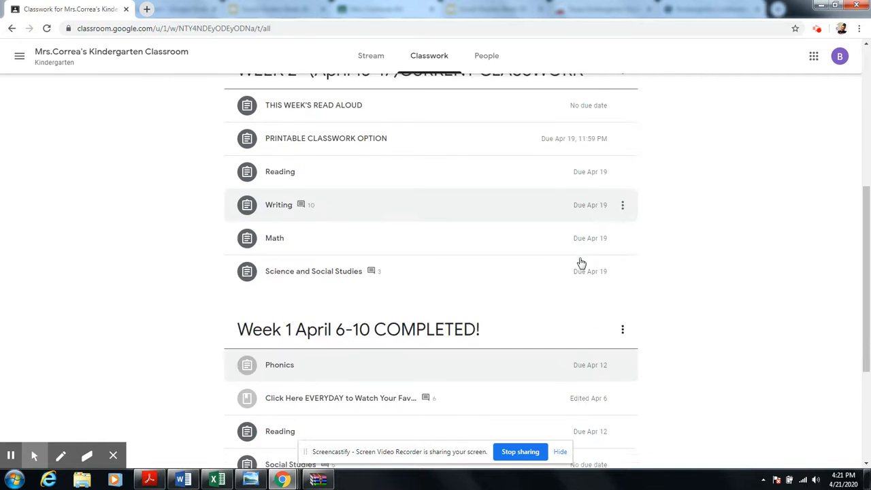
{"action": "scroll", "scroll_direction": "down", "scroll_amount": 3}
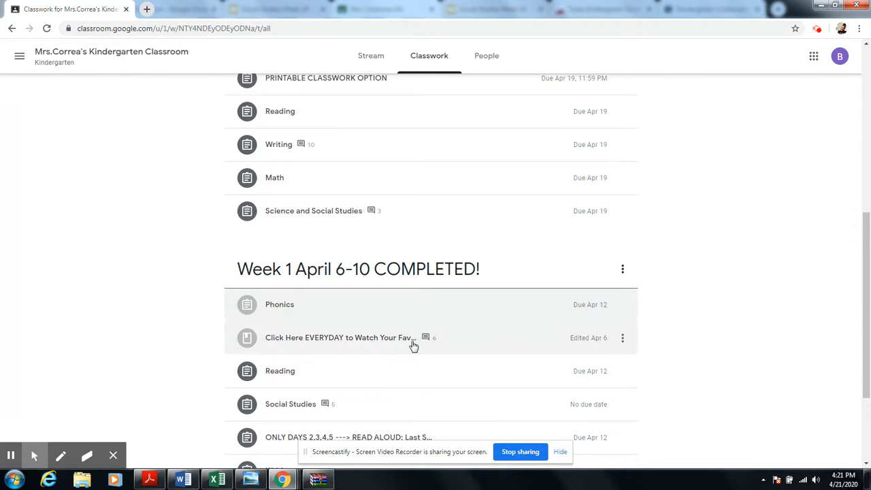
{"action": "mouse_move", "coordinate": [373, 331]}
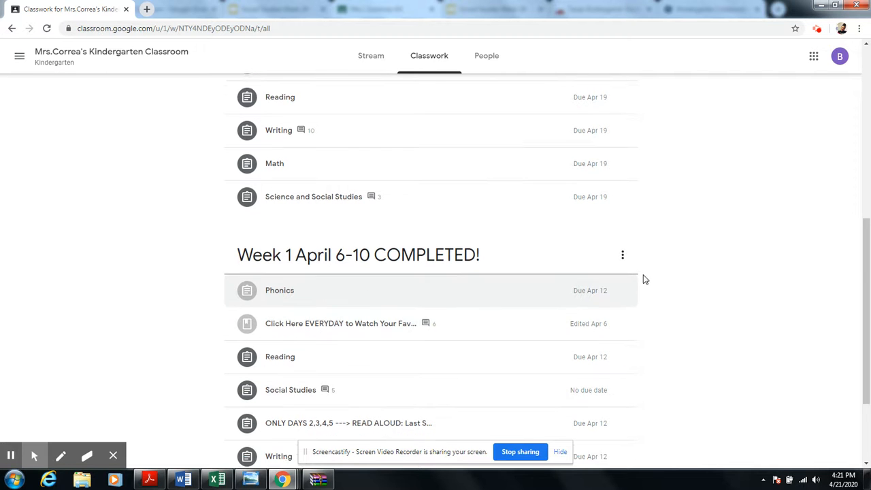
{"action": "scroll", "scroll_direction": "up", "scroll_amount": 3}
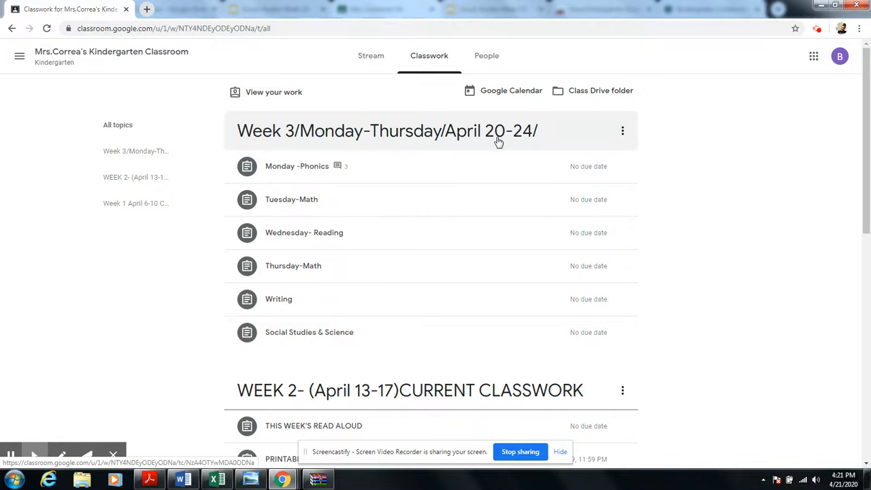
{"action": "scroll", "scroll_direction": "down", "scroll_amount": 3}
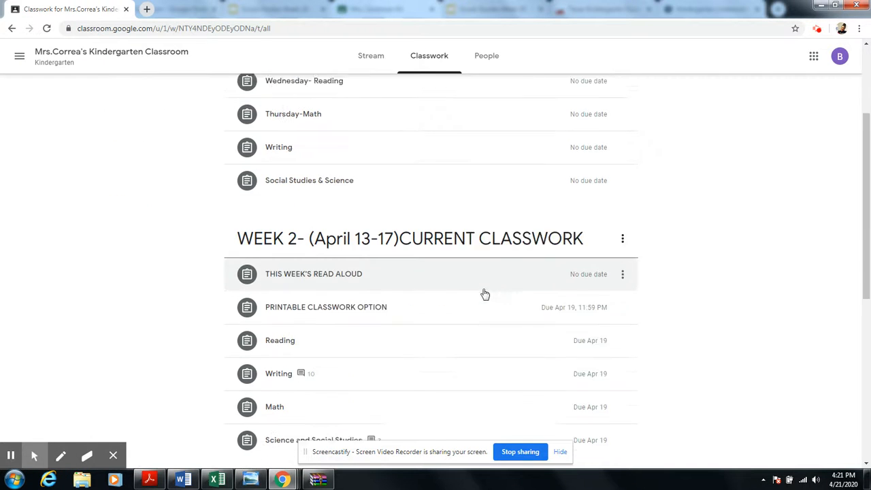
{"action": "scroll", "scroll_direction": "down", "scroll_amount": 3}
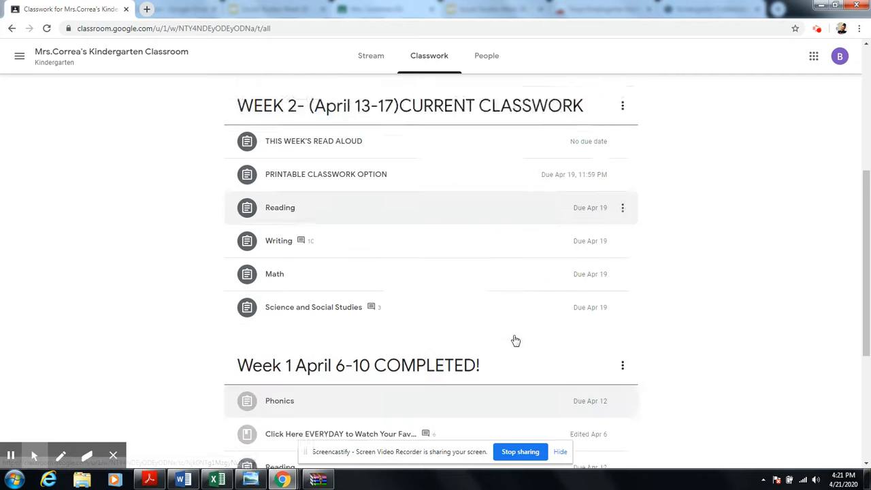
{"action": "scroll", "scroll_direction": "down", "scroll_amount": 3}
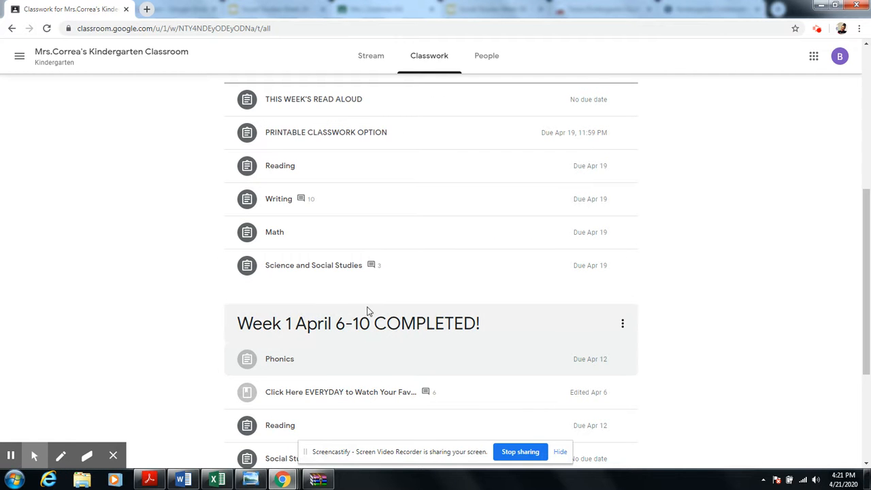
{"action": "scroll", "scroll_direction": "up", "scroll_amount": 3}
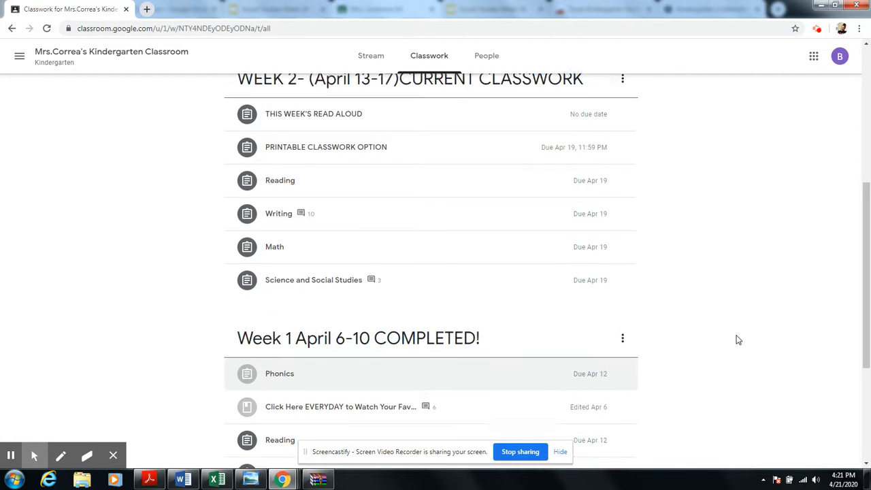
{"action": "scroll", "scroll_direction": "up", "scroll_amount": 3}
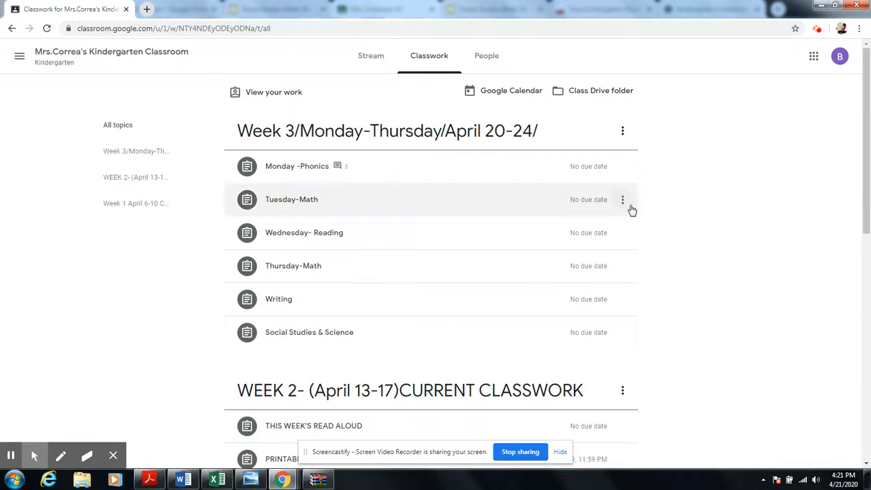
{"action": "mouse_move", "coordinate": [749, 258]}
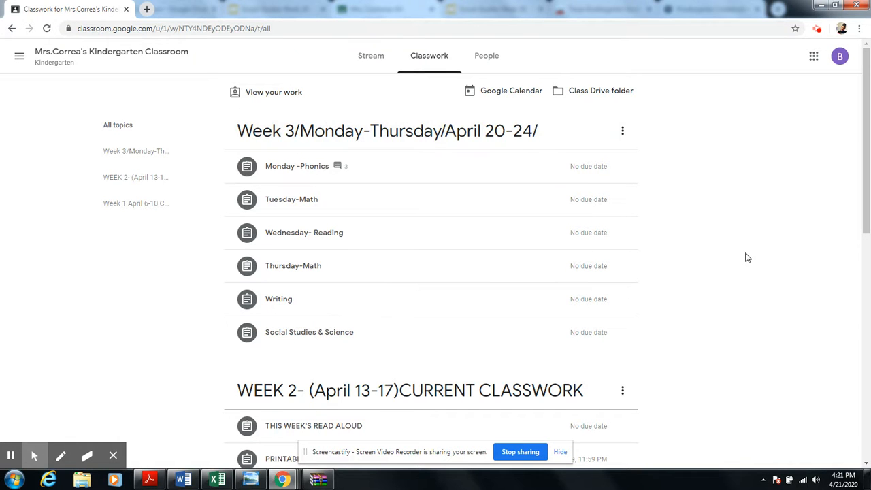
{"action": "mouse_move", "coordinate": [520, 483]}
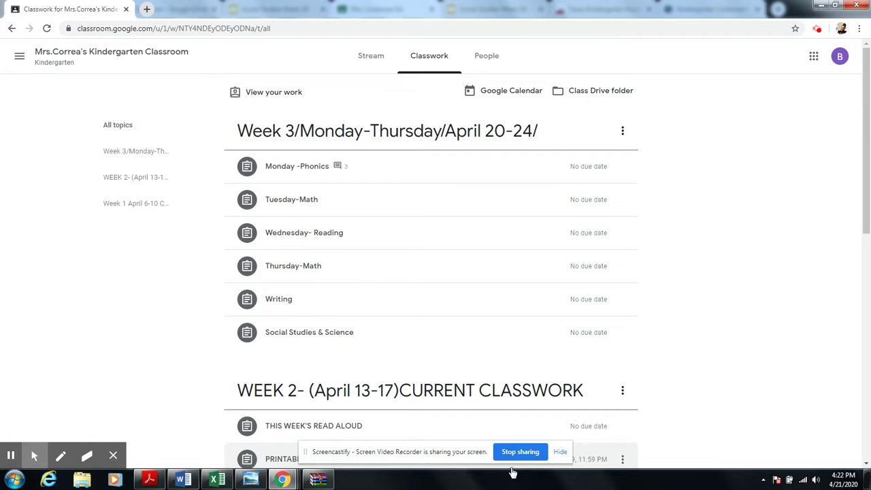
{"action": "mouse_move", "coordinate": [485, 466]}
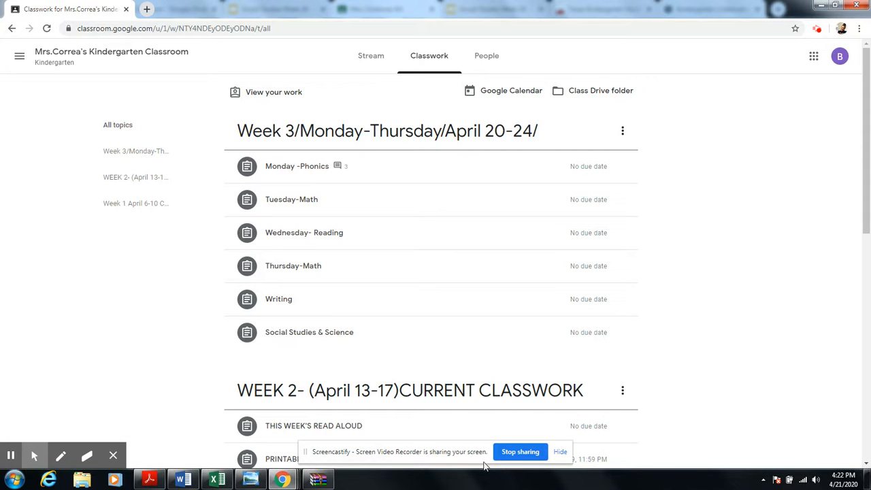